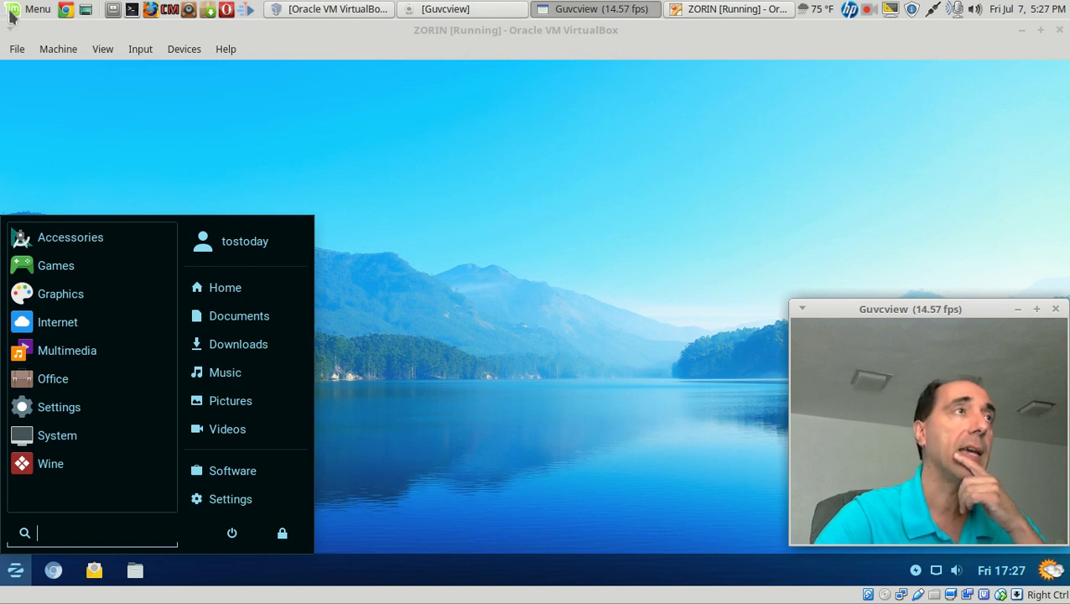
Step: Dismiss the Zorin application menu to reveal the plain lake wallpaper desktop
click(37, 9)
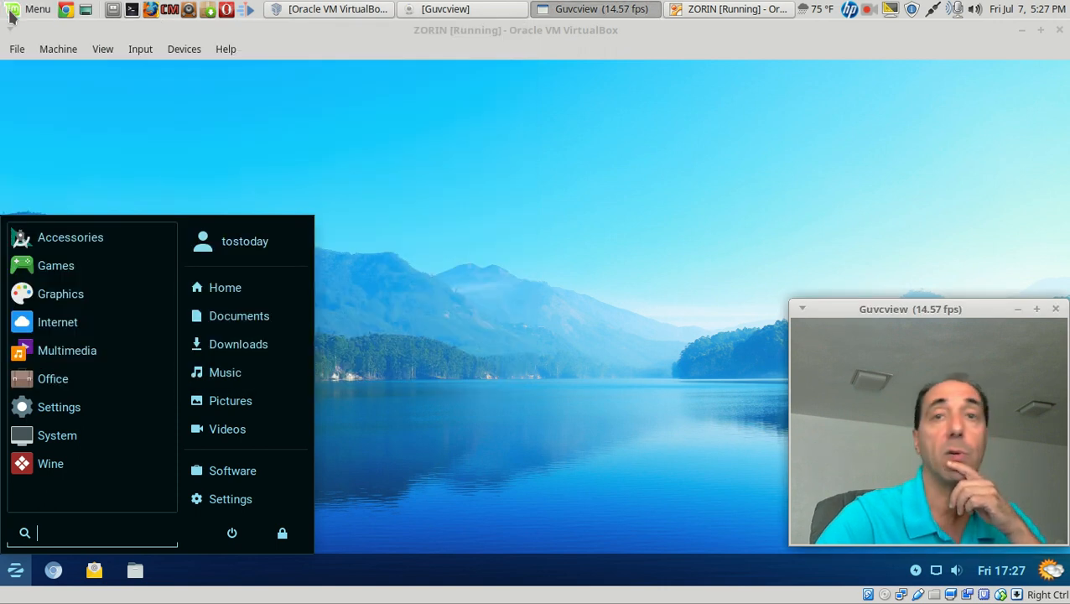
click(466, 200)
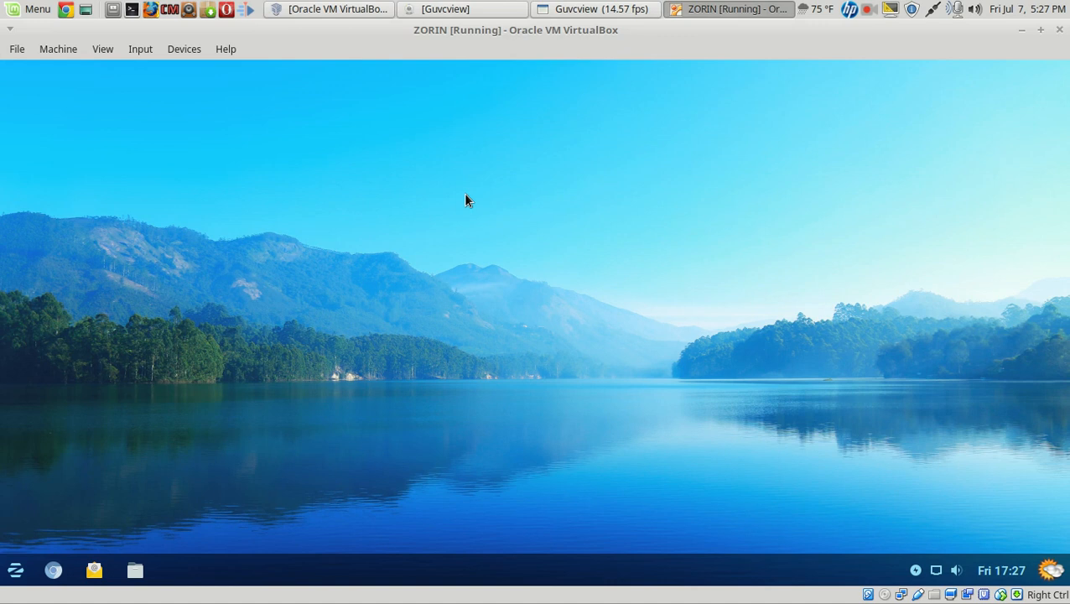
mouse_move(595, 9)
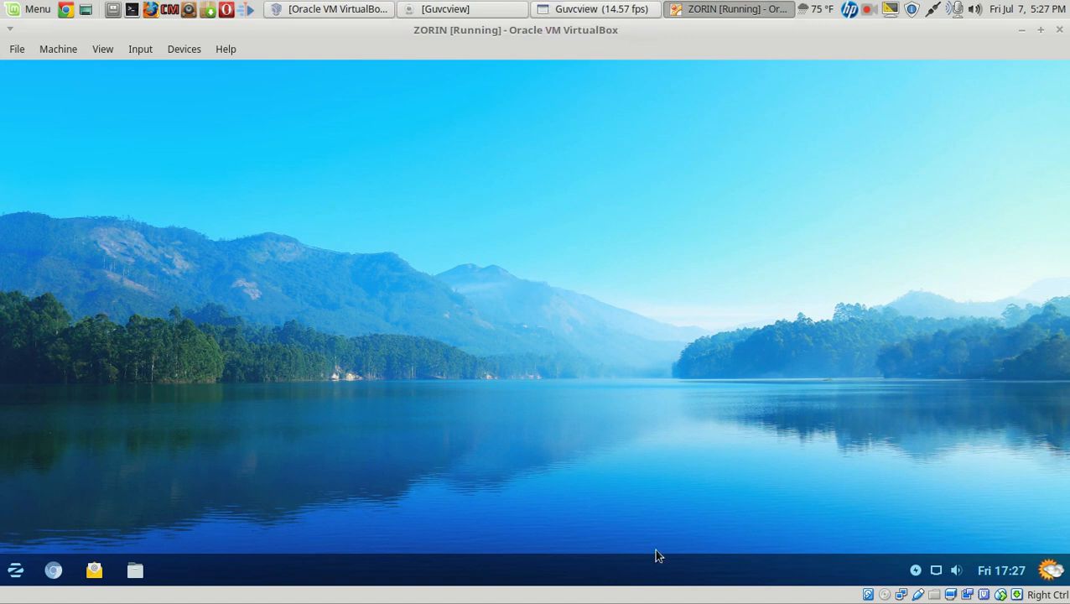
mouse_move(630, 243)
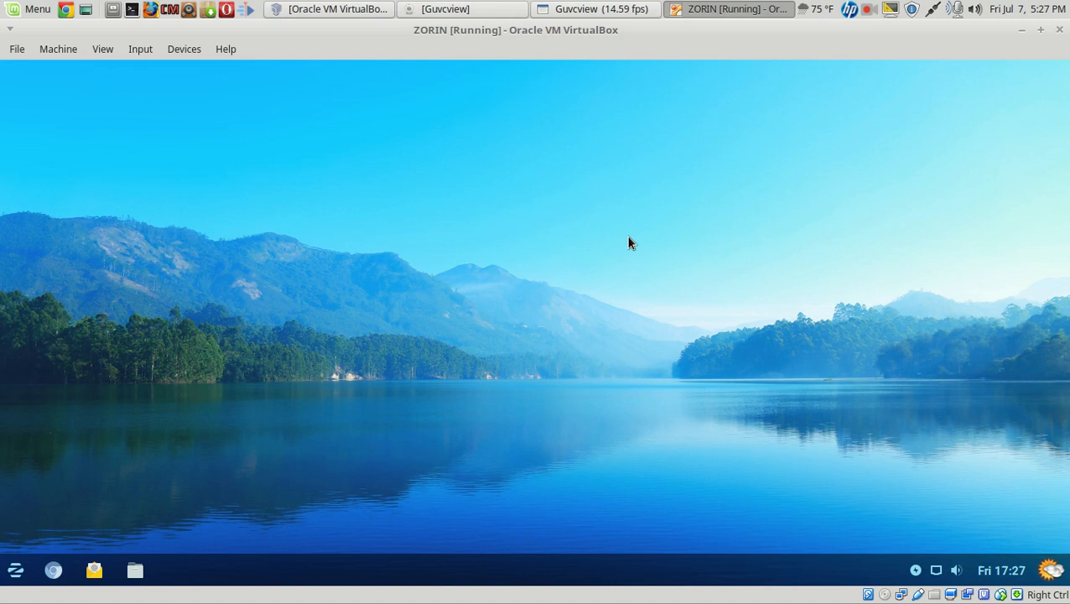
mouse_move(530, 170)
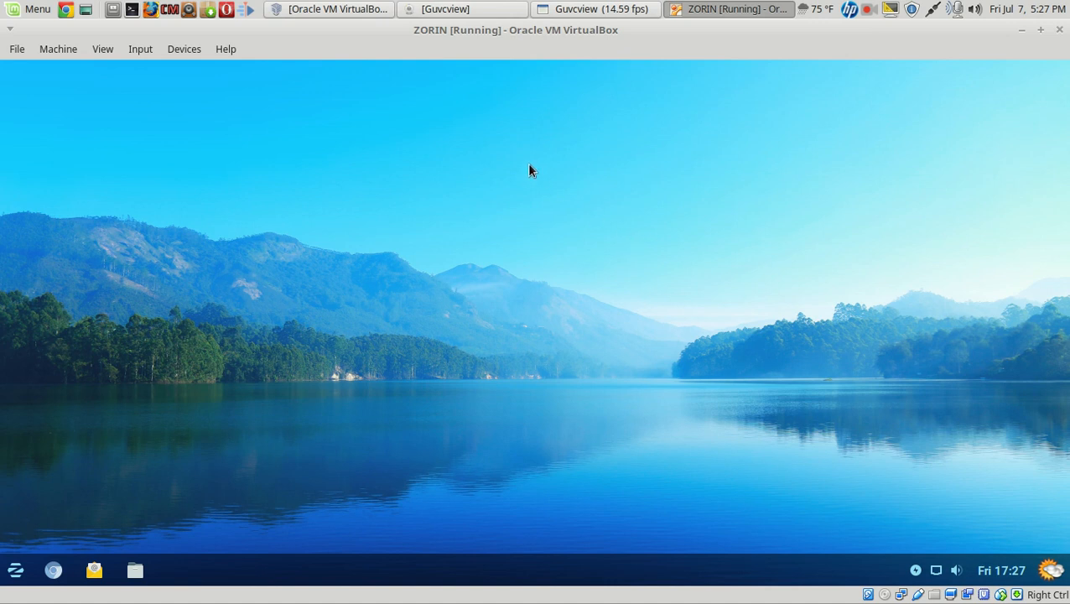
Step: Open Desktop Settings from the desktop menu, browse the wallpapers, and close it
right_click(529, 169)
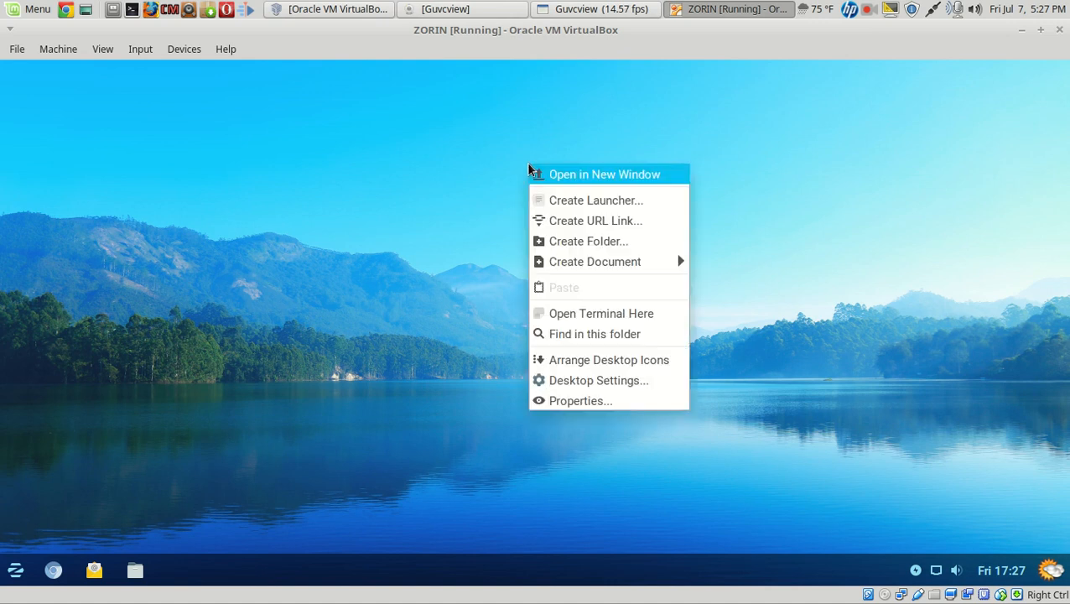
mouse_move(576, 220)
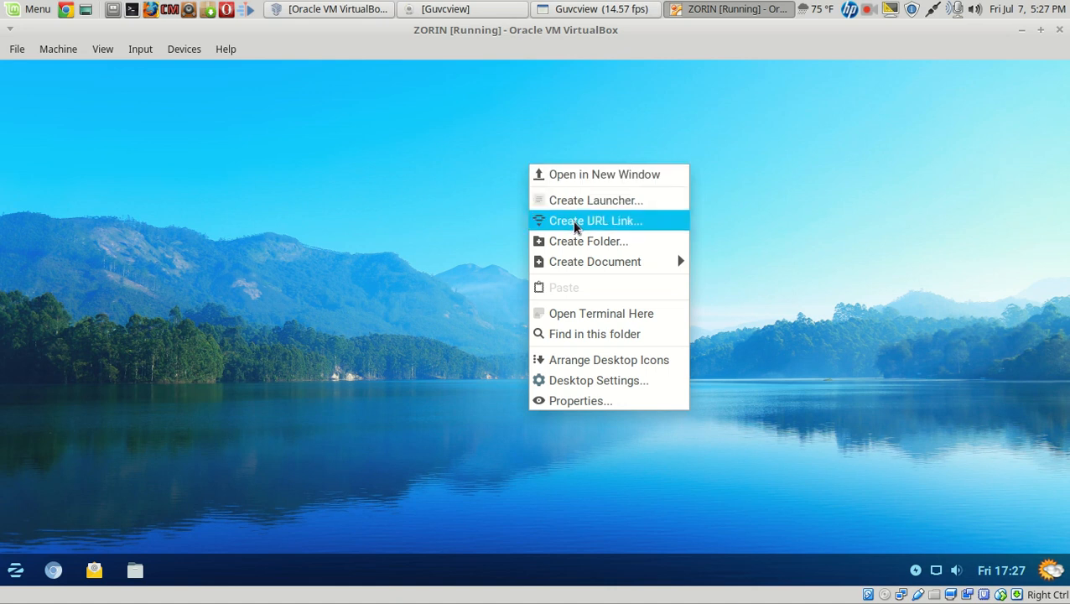
click(675, 351)
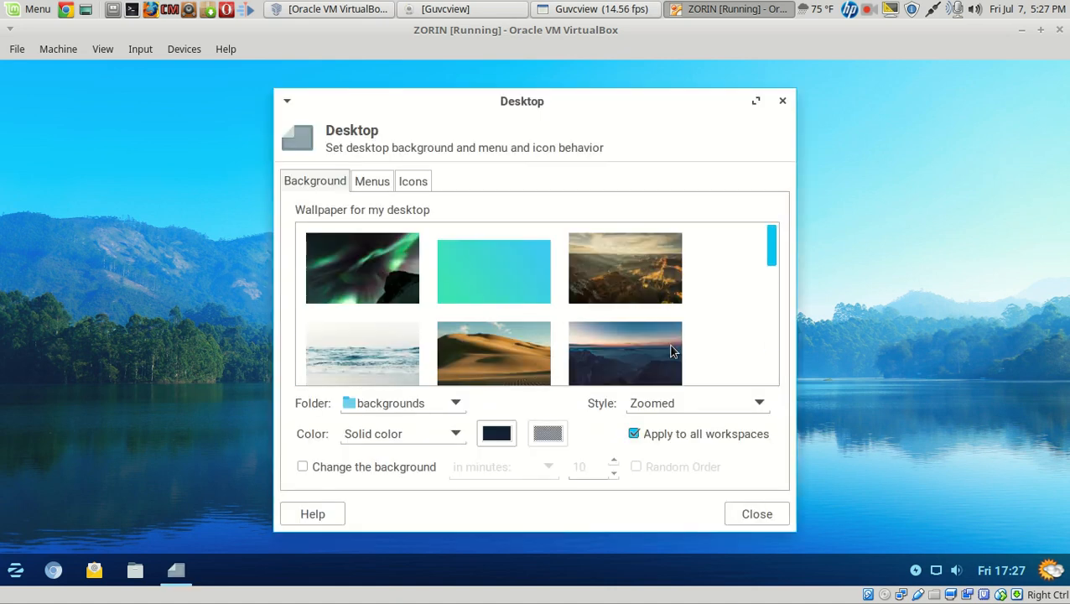
scroll(down, 3)
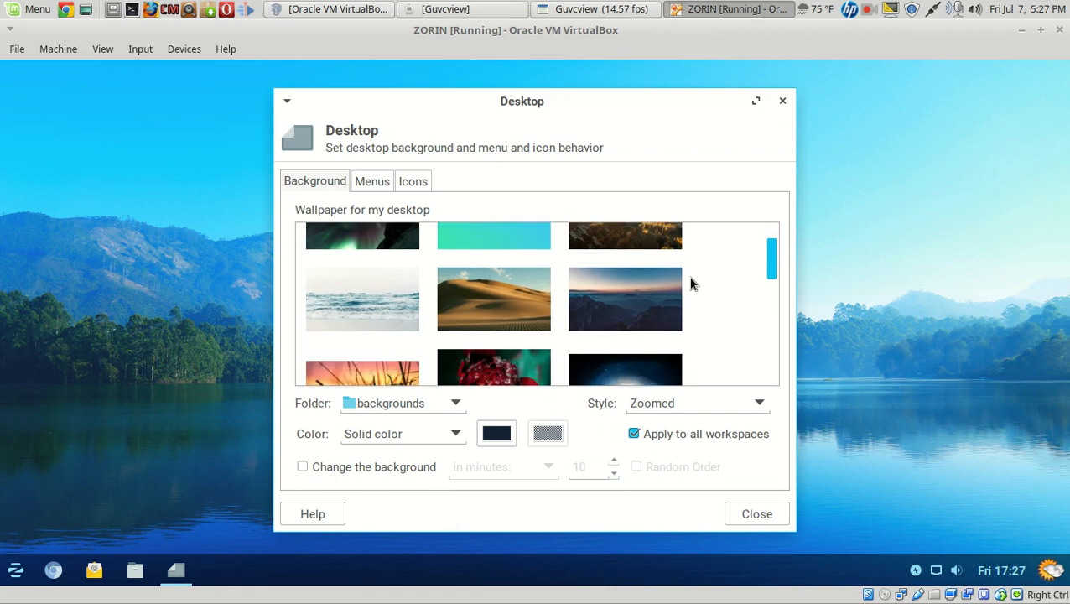
scroll(down, 3)
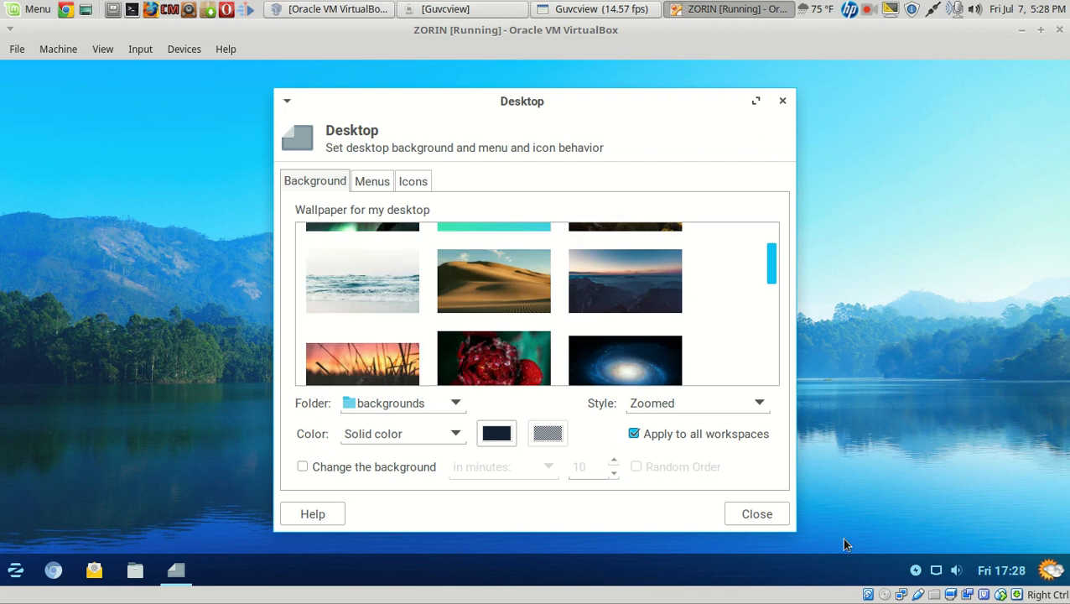
click(756, 513)
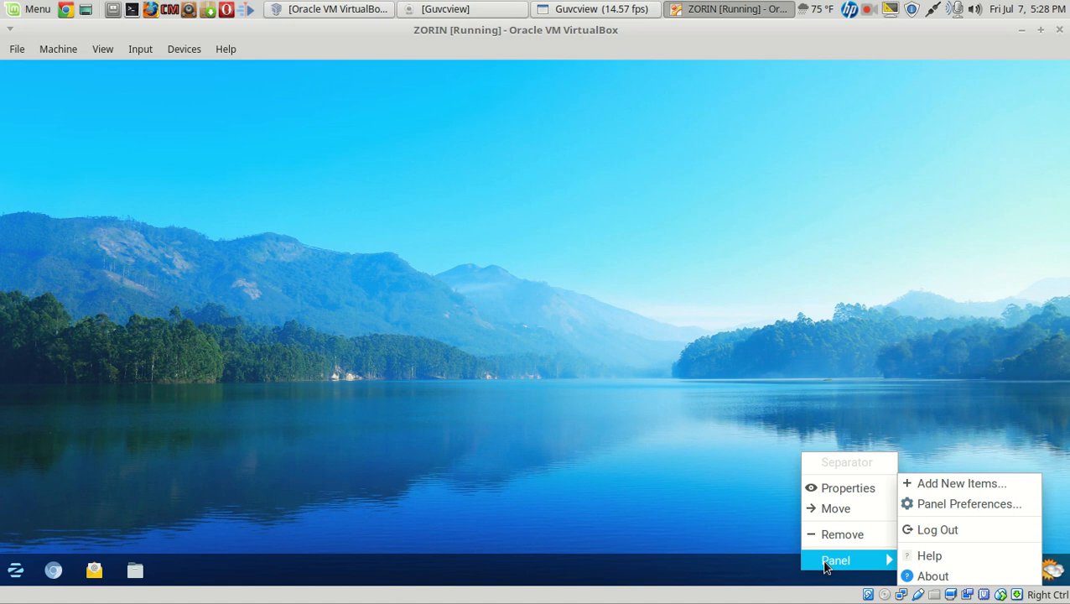
Step: Browse the Add New Items plugin list without adding anything, then open the Weather Report
click(962, 484)
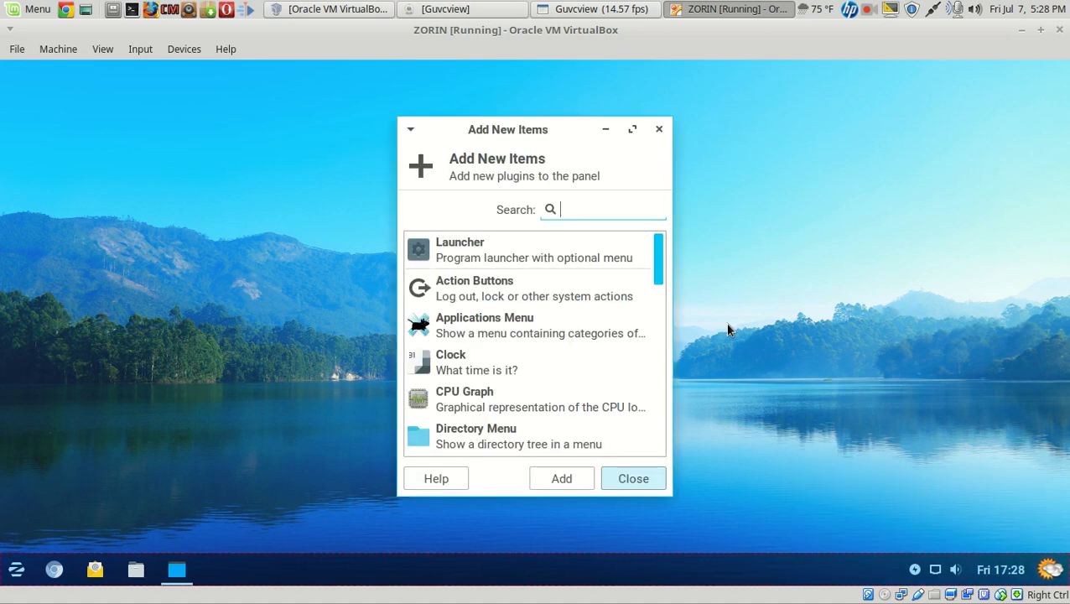
mouse_move(756, 153)
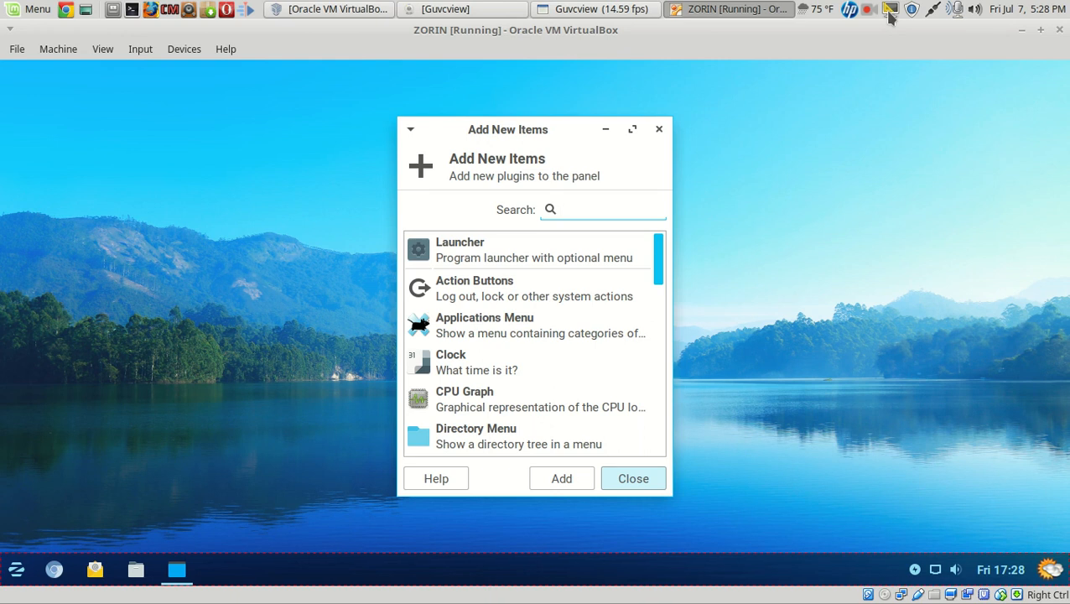
click(890, 10)
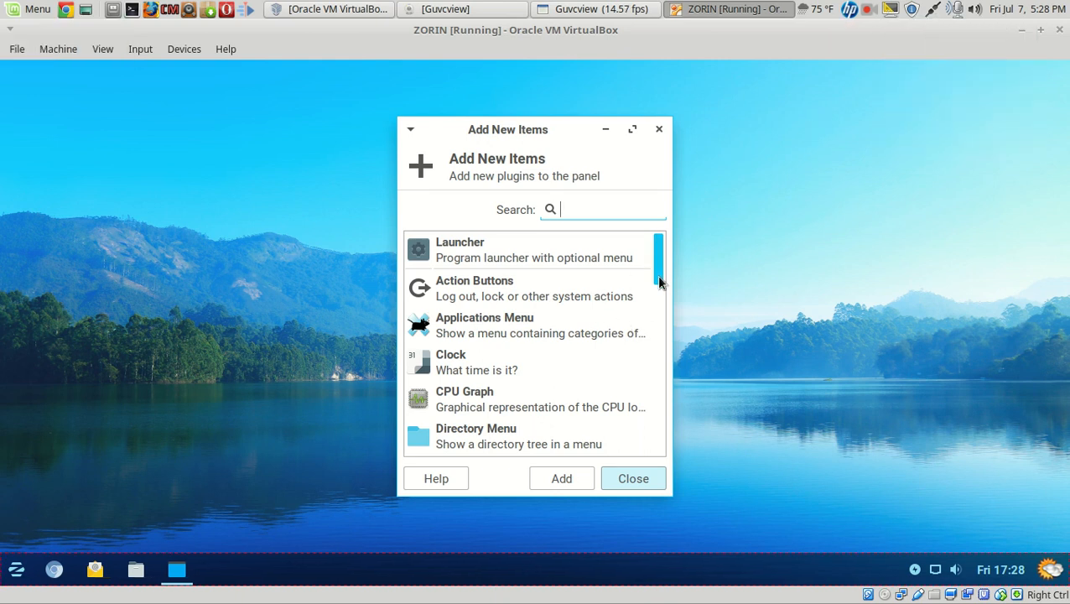
scroll(down, 3)
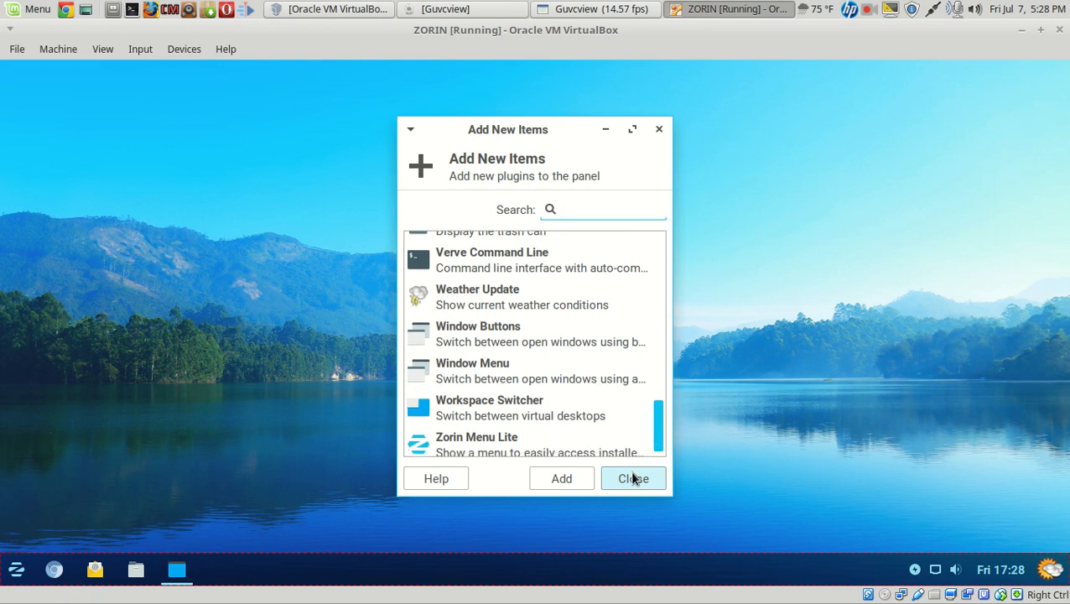
click(633, 478)
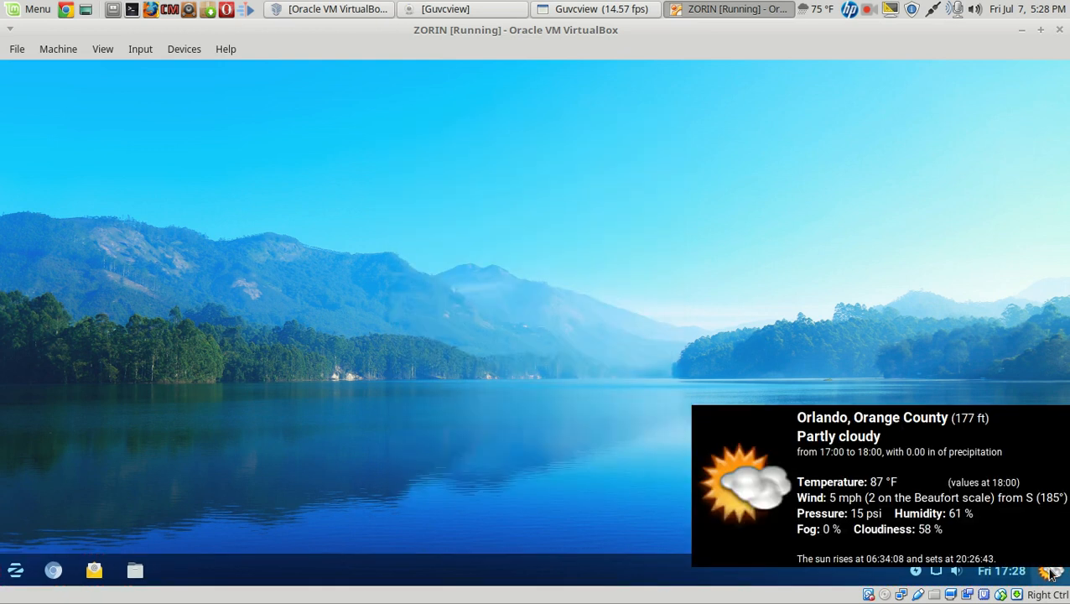
click(1053, 571)
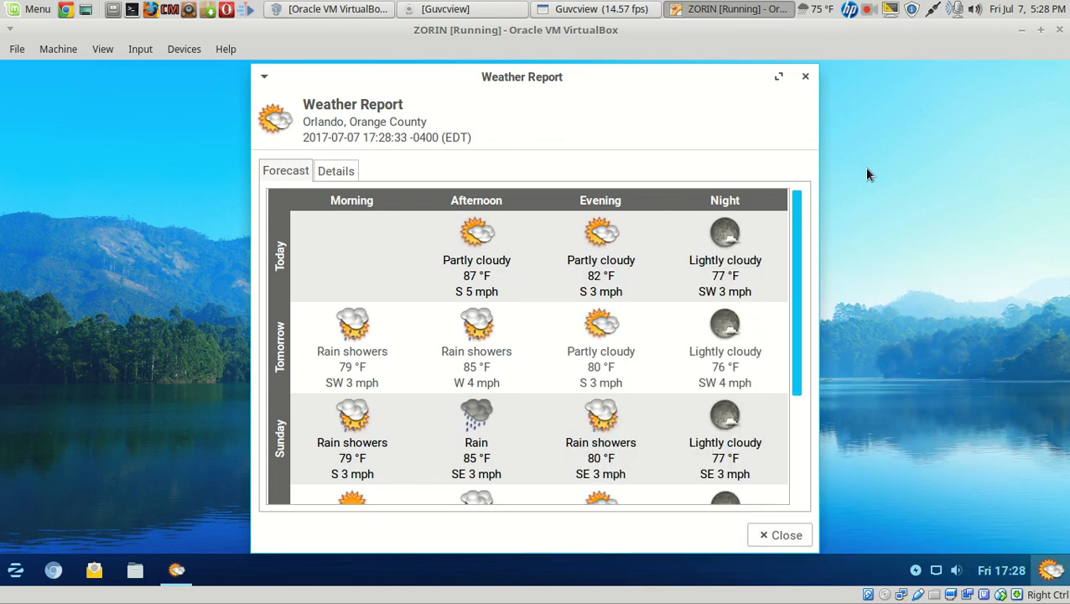
mouse_move(810, 101)
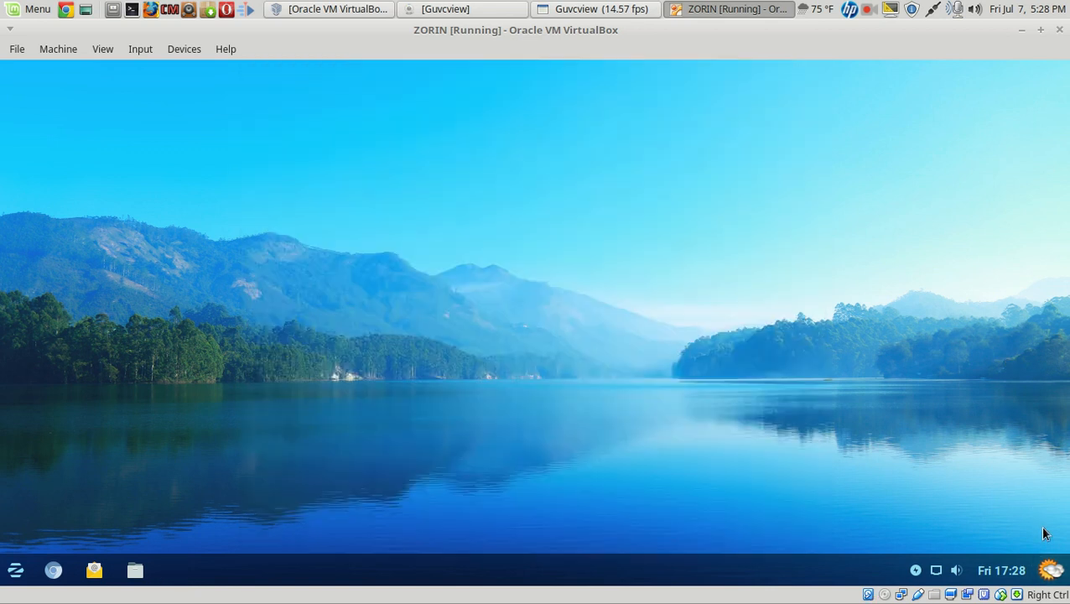
mouse_move(1010, 404)
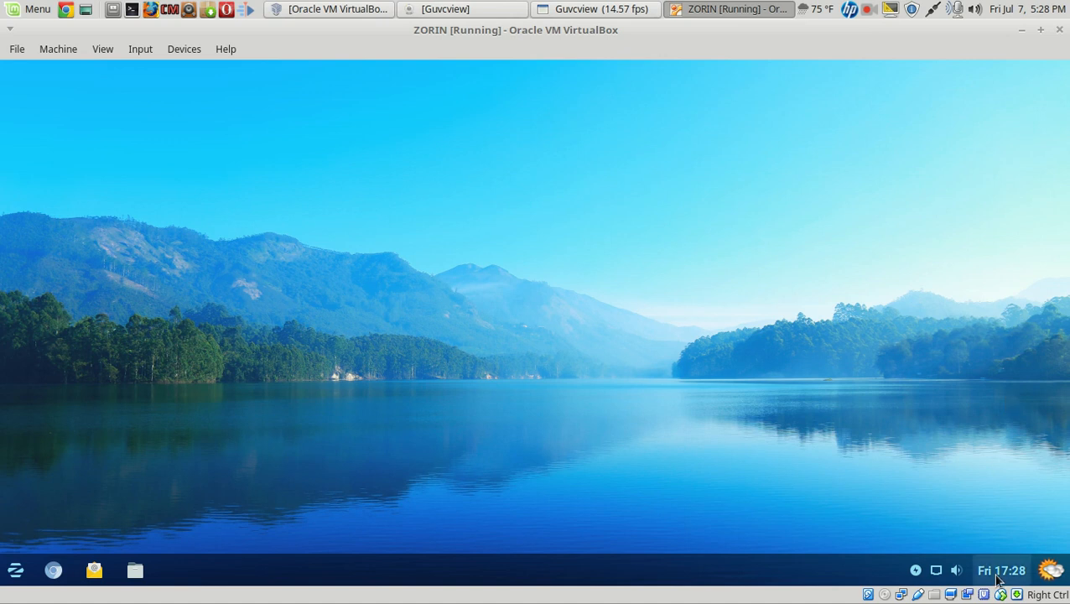
mouse_move(1002, 570)
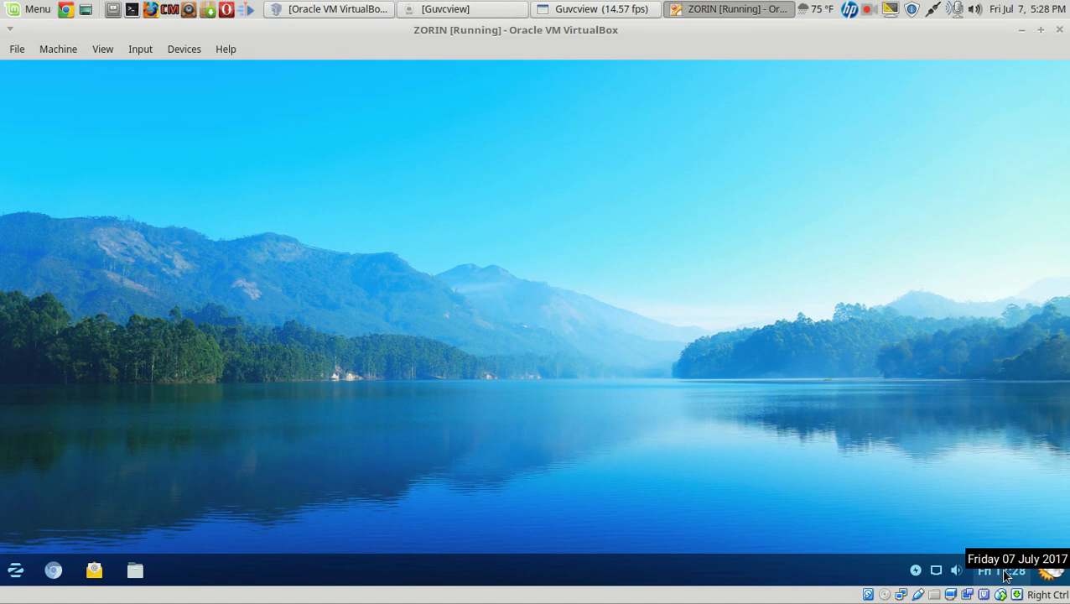
mouse_move(981, 491)
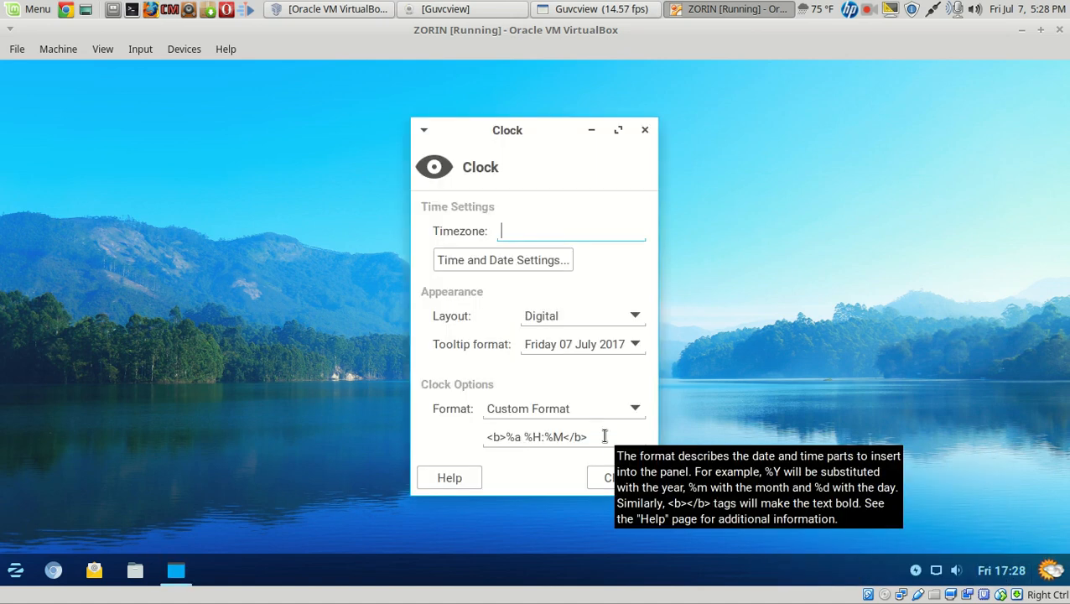
Step: Set the panel clock format to the 05:28:47 PM style and close Clock properties
click(563, 408)
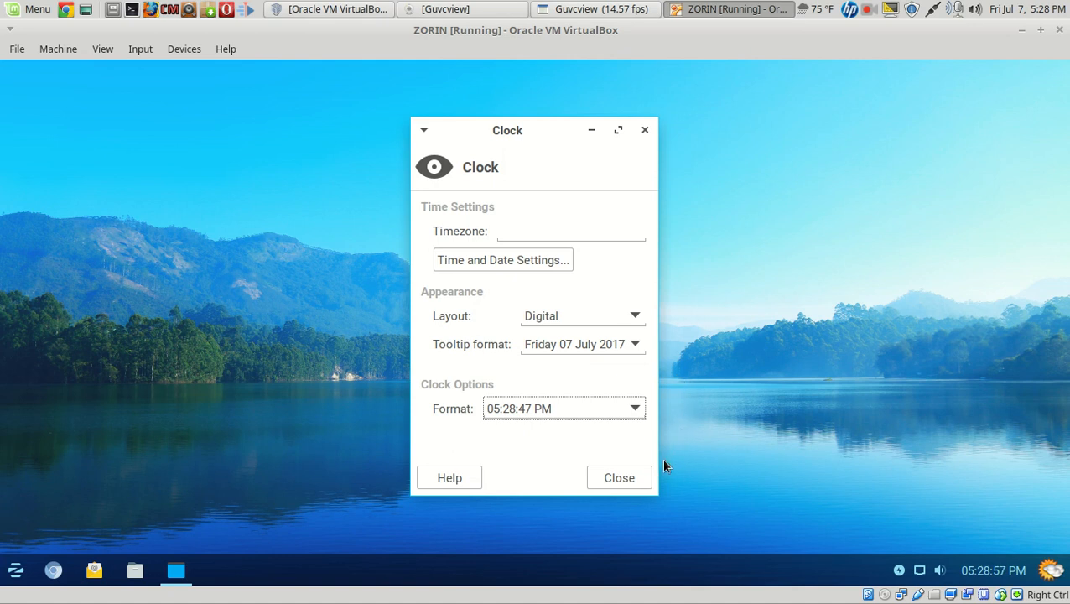
click(618, 478)
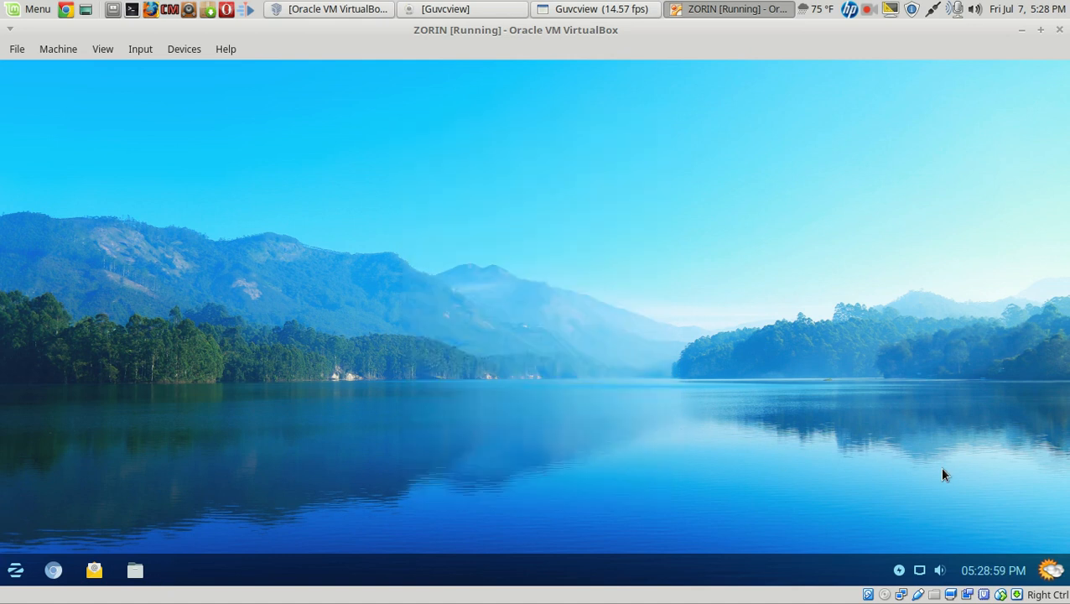
Step: Review Volume Control's Playback, Recording, Output Devices, Input Devices and Configuration tabs, then close it
click(939, 570)
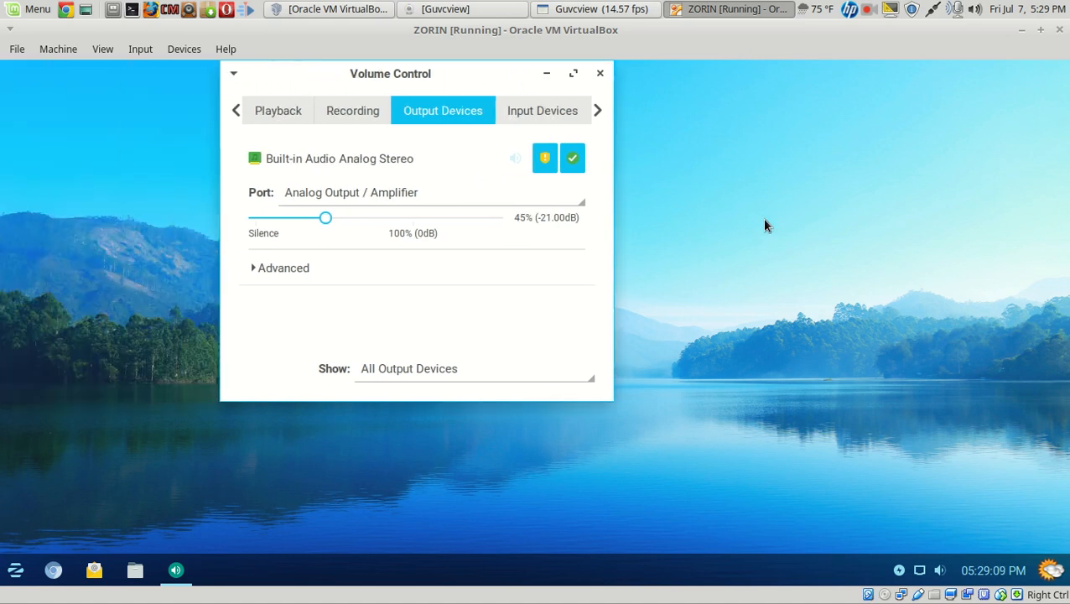
click(278, 110)
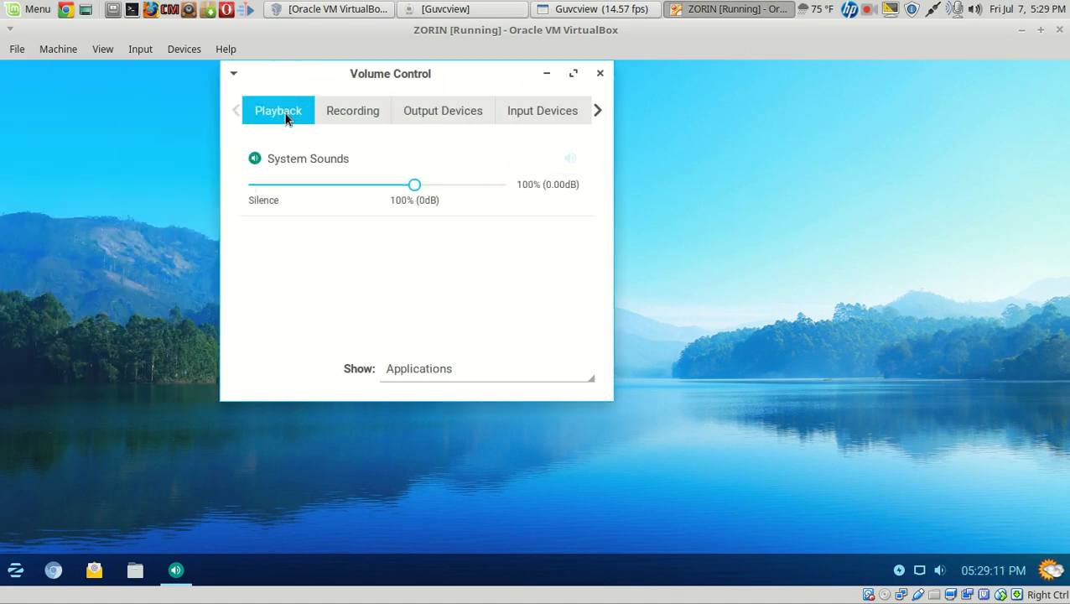
click(352, 110)
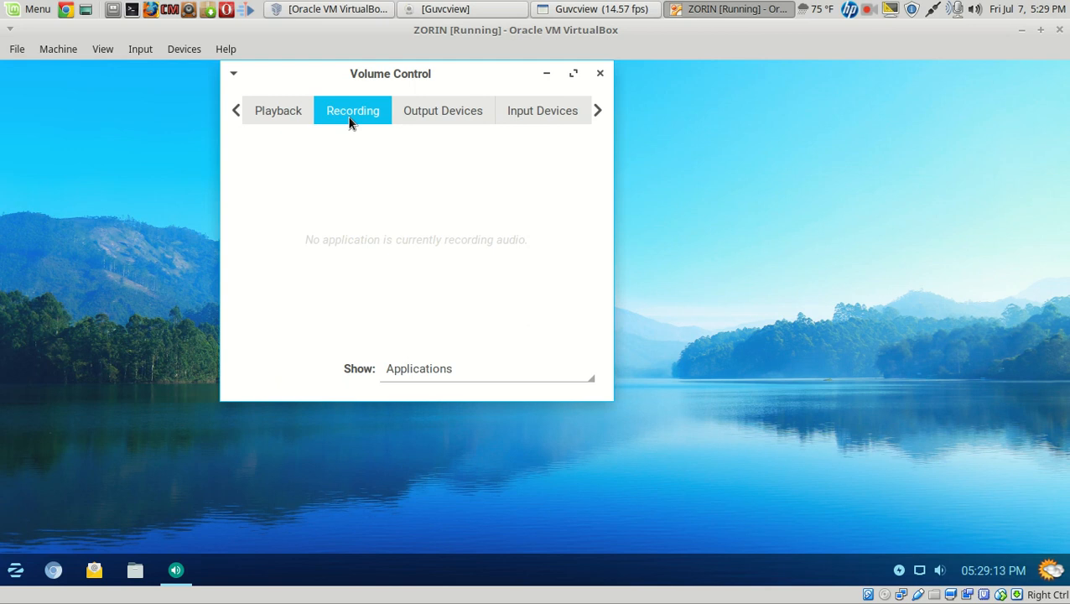
click(443, 110)
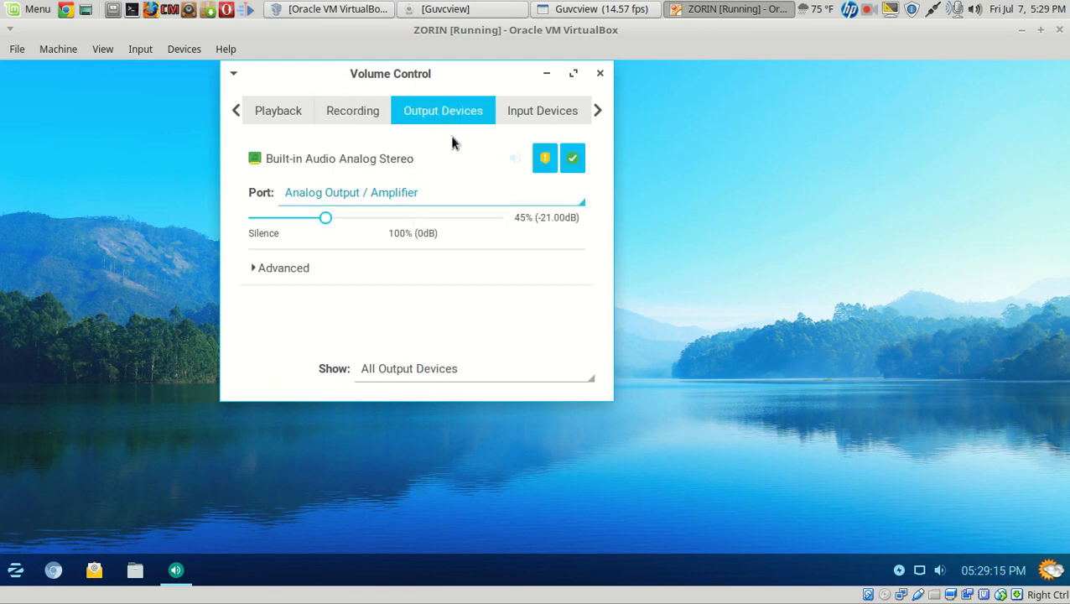
click(543, 109)
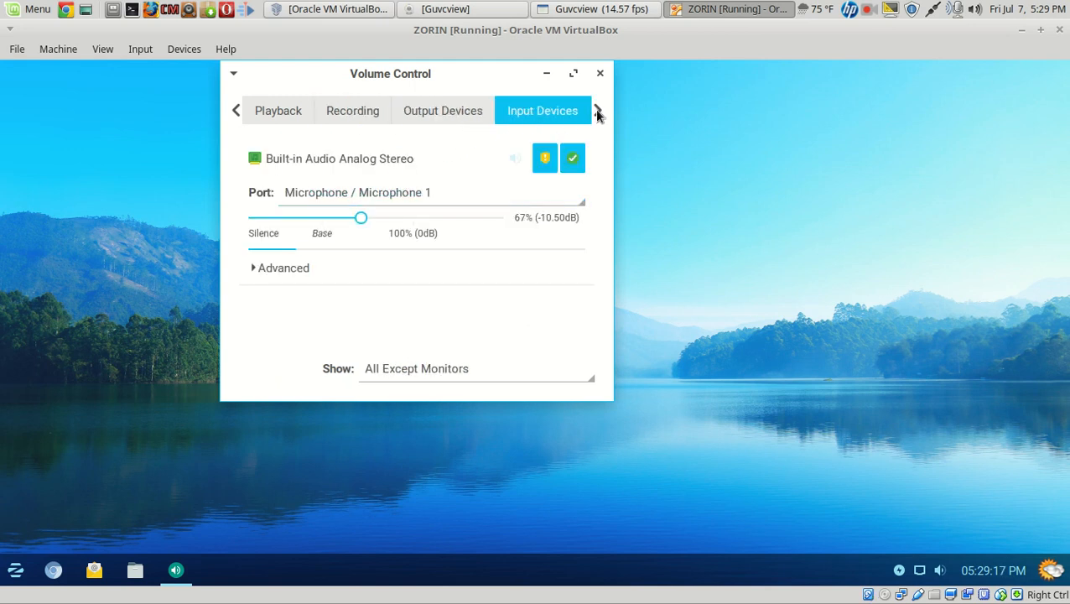
click(598, 110)
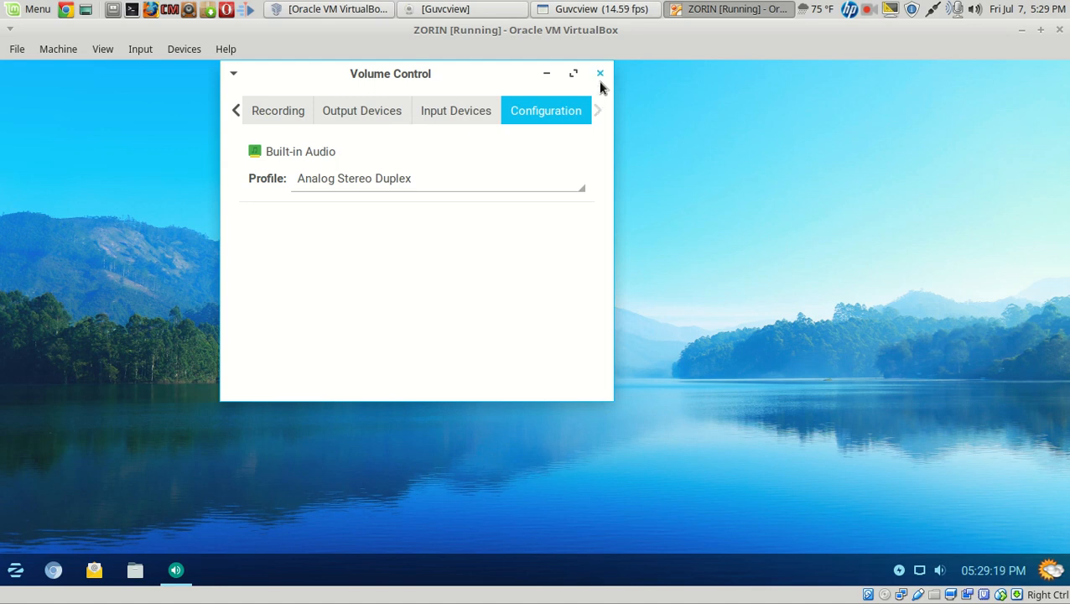
click(601, 74)
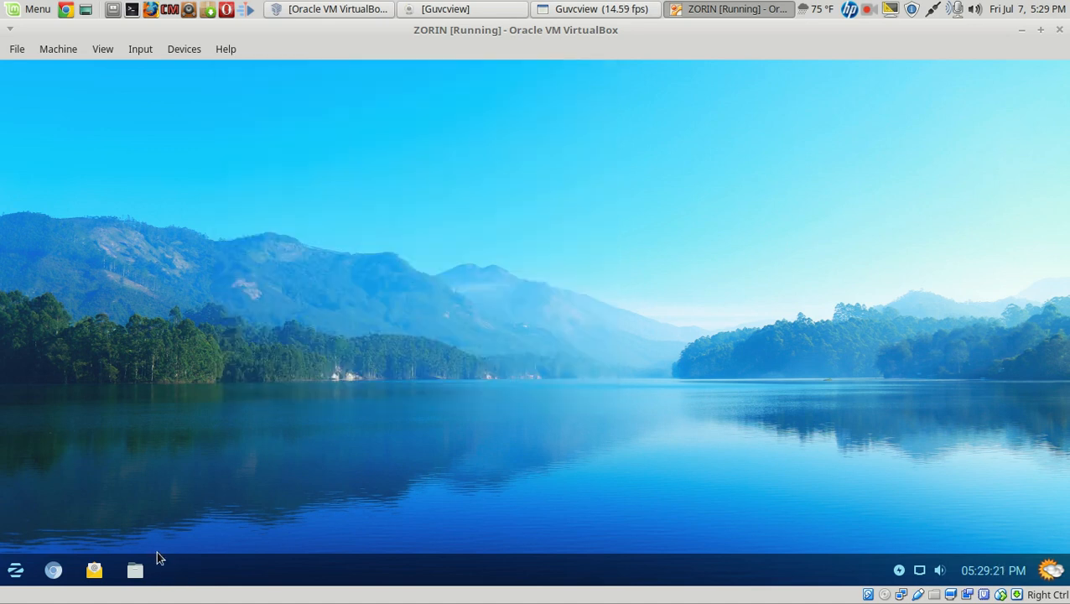
mouse_move(400, 334)
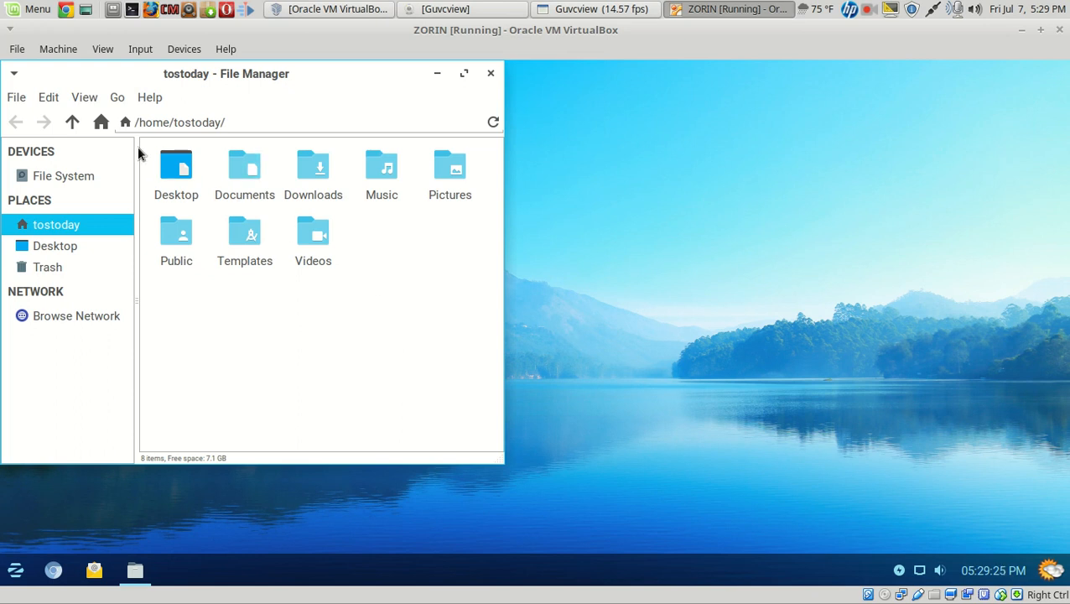
mouse_move(150, 97)
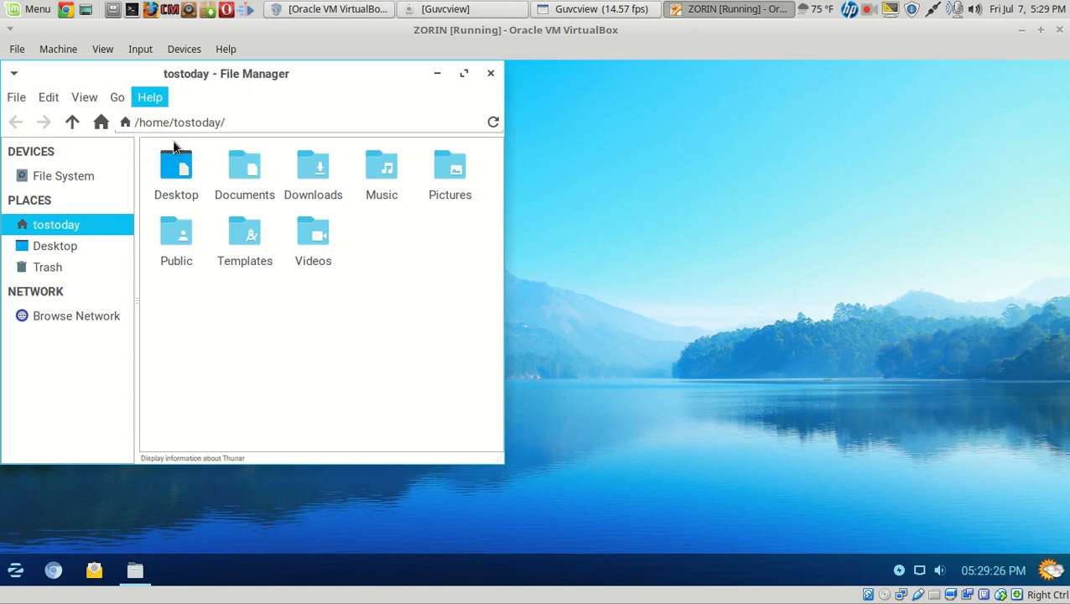
click(149, 97)
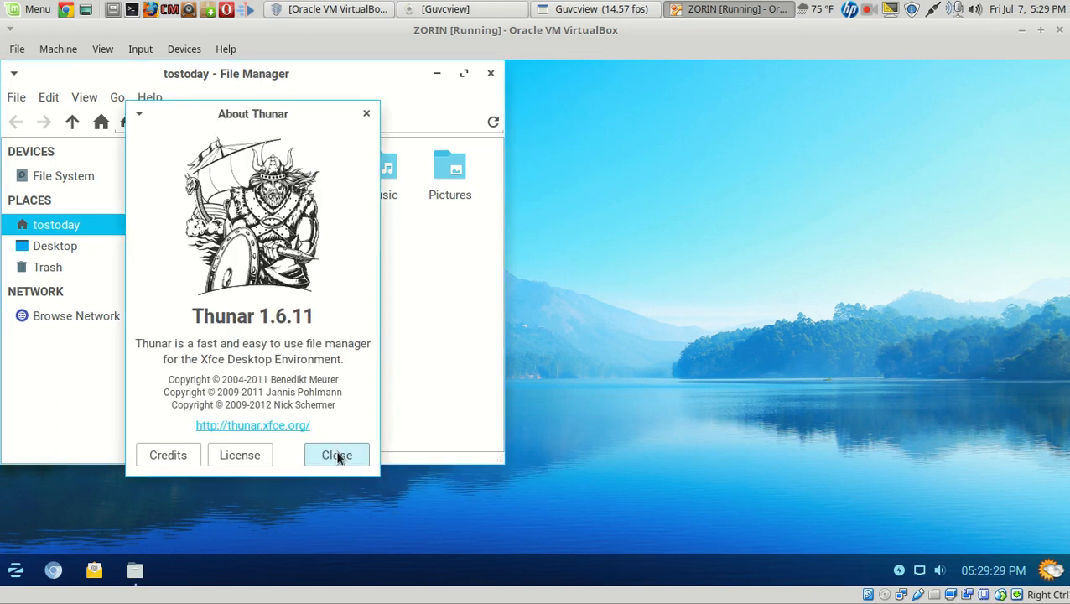
click(336, 455)
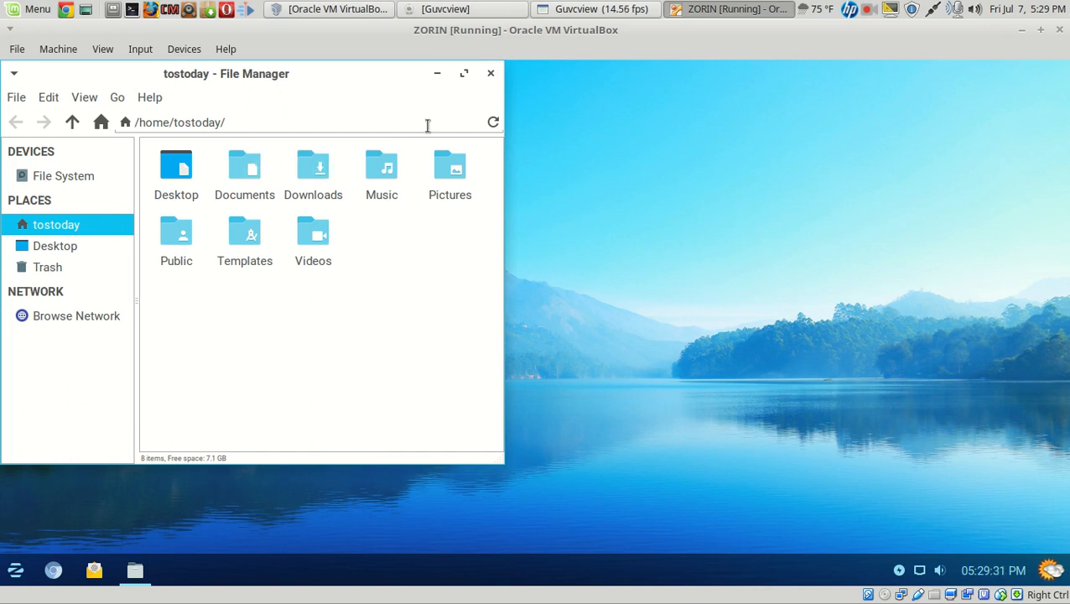
mouse_move(367, 221)
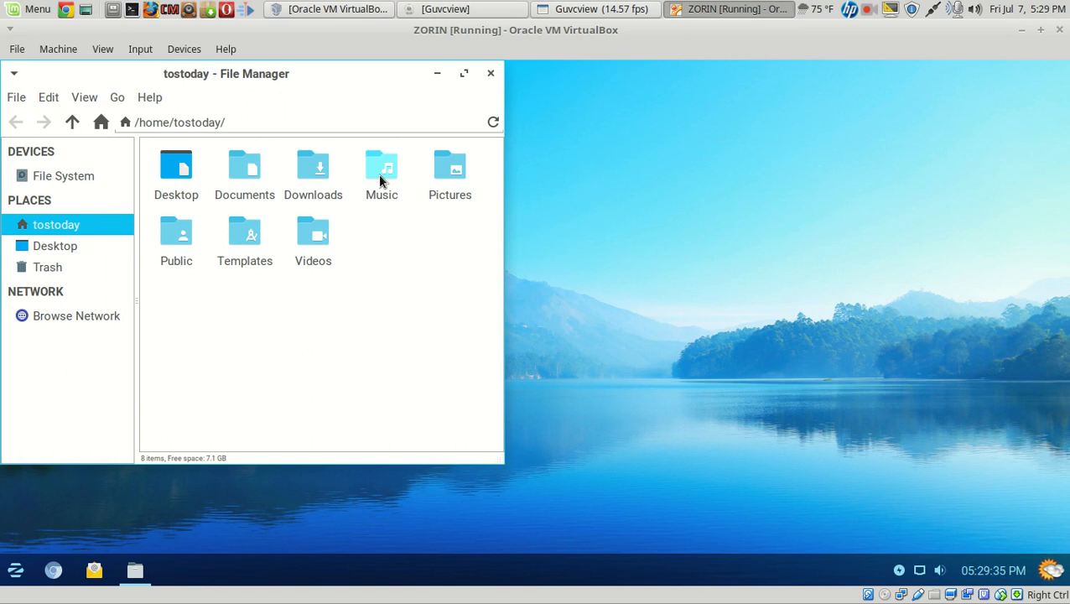
mouse_move(84, 97)
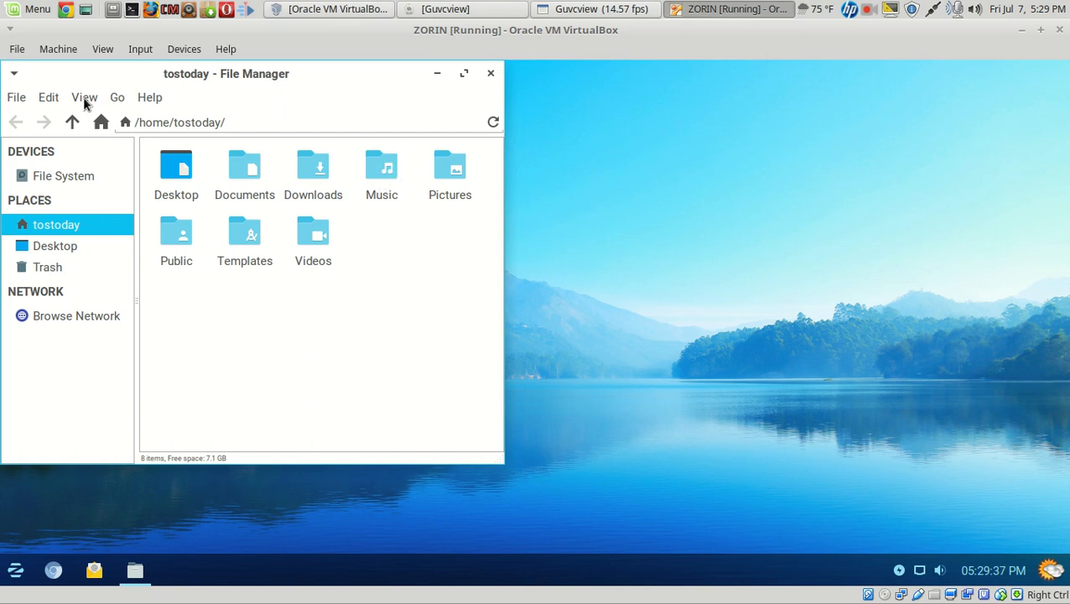
click(84, 97)
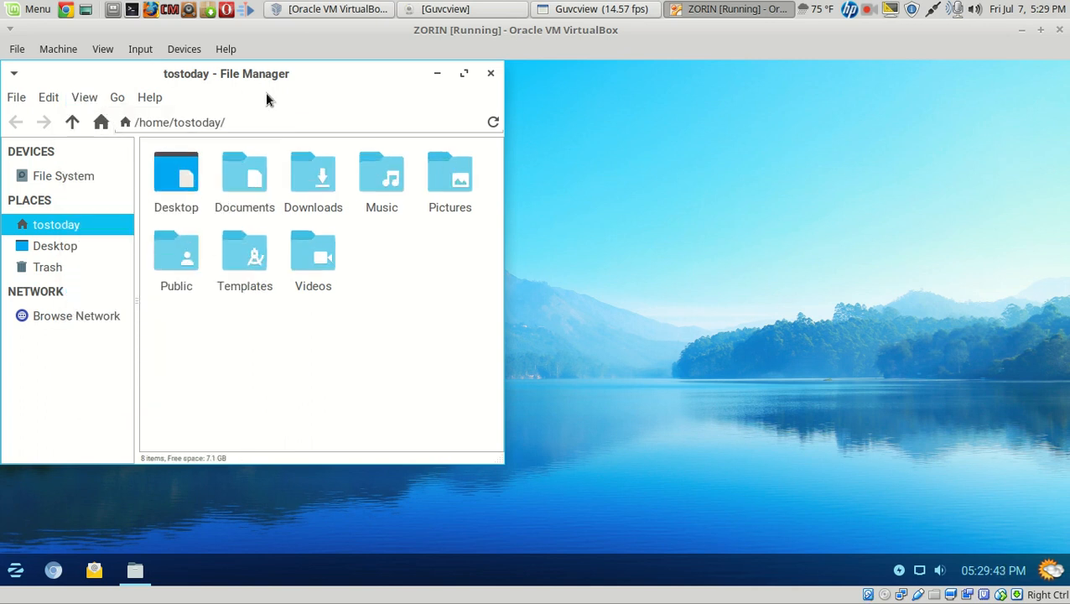
drag(226, 74, 405, 87)
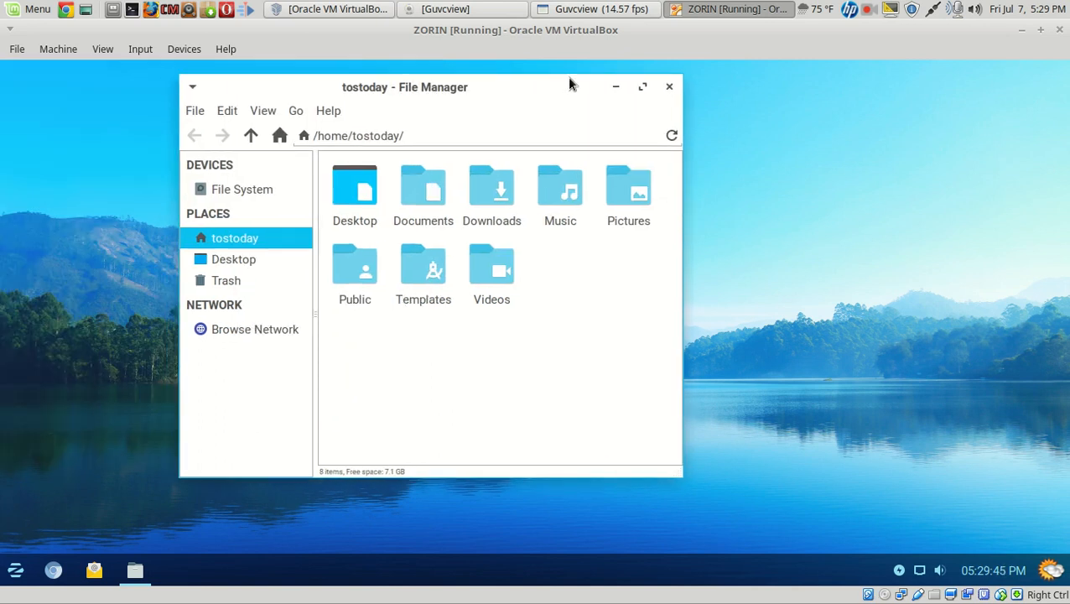
click(669, 87)
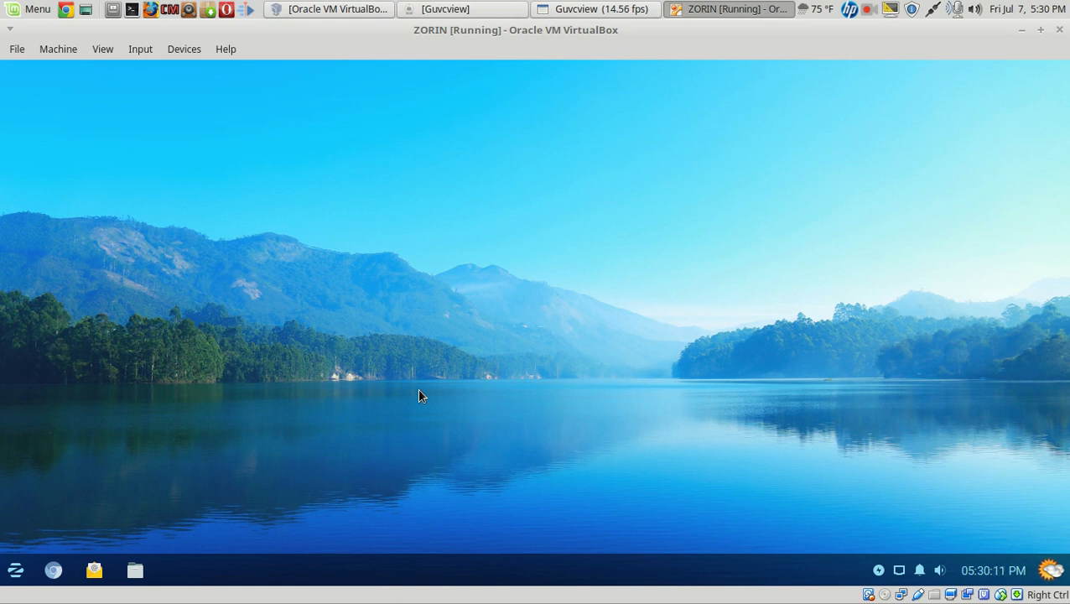
click(53, 569)
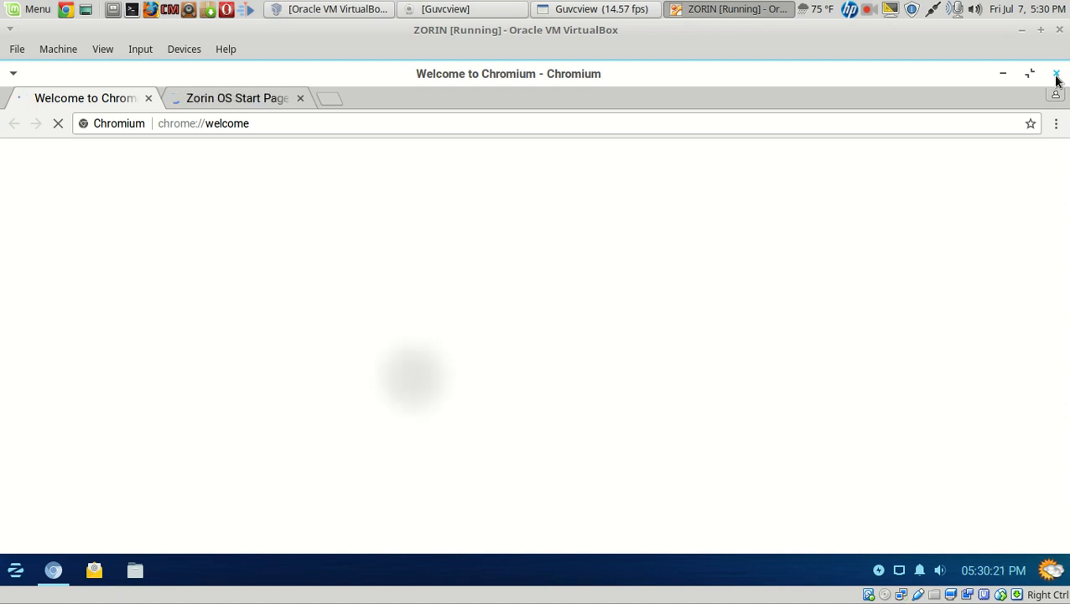
click(1056, 74)
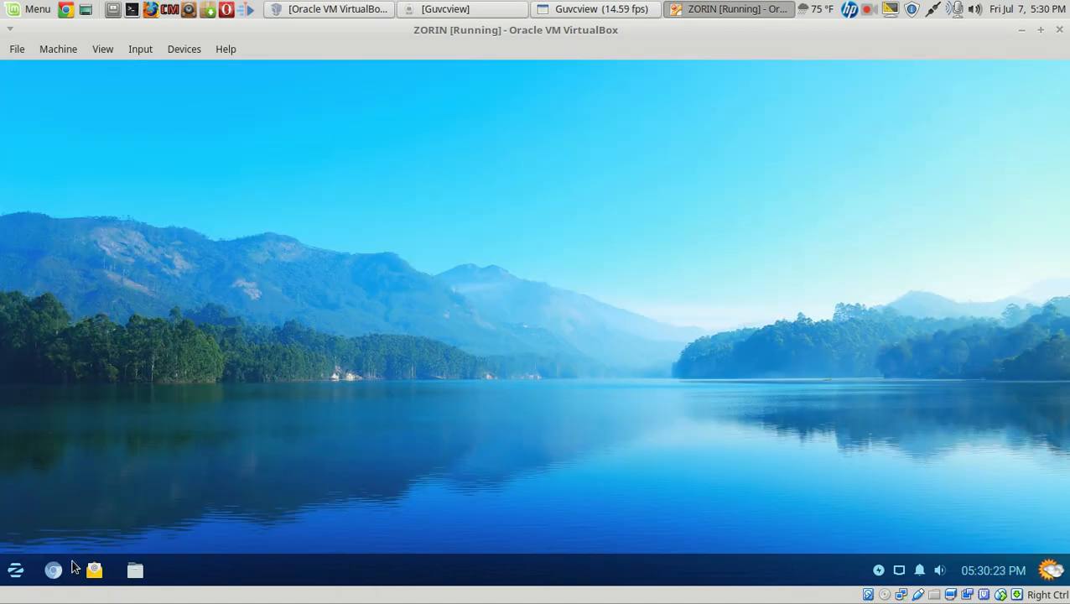
Step: Open the Zorin application menu from the panel button
click(15, 570)
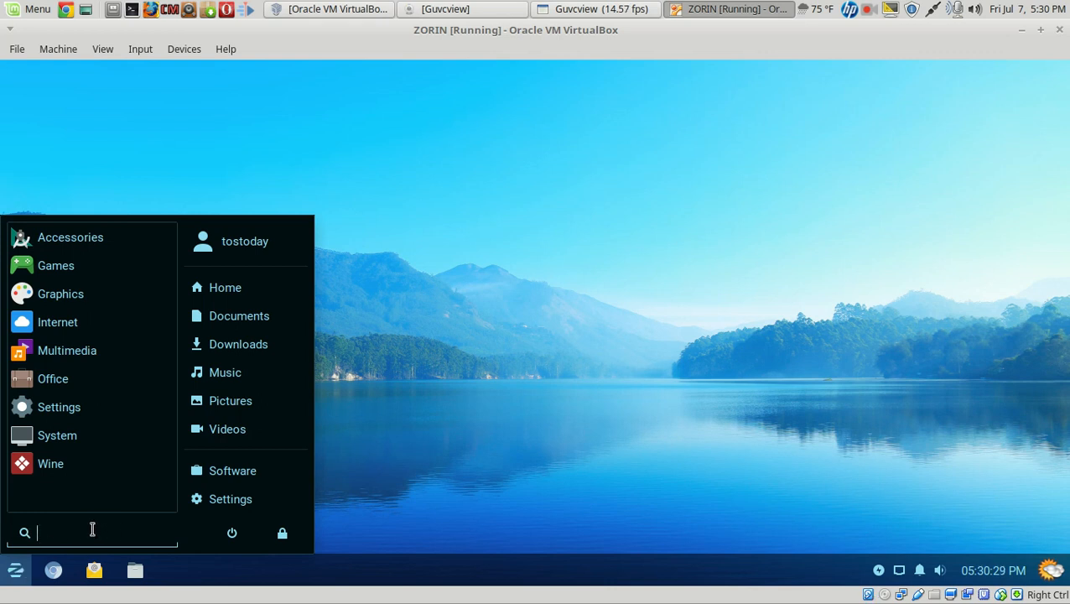
mouse_move(70, 237)
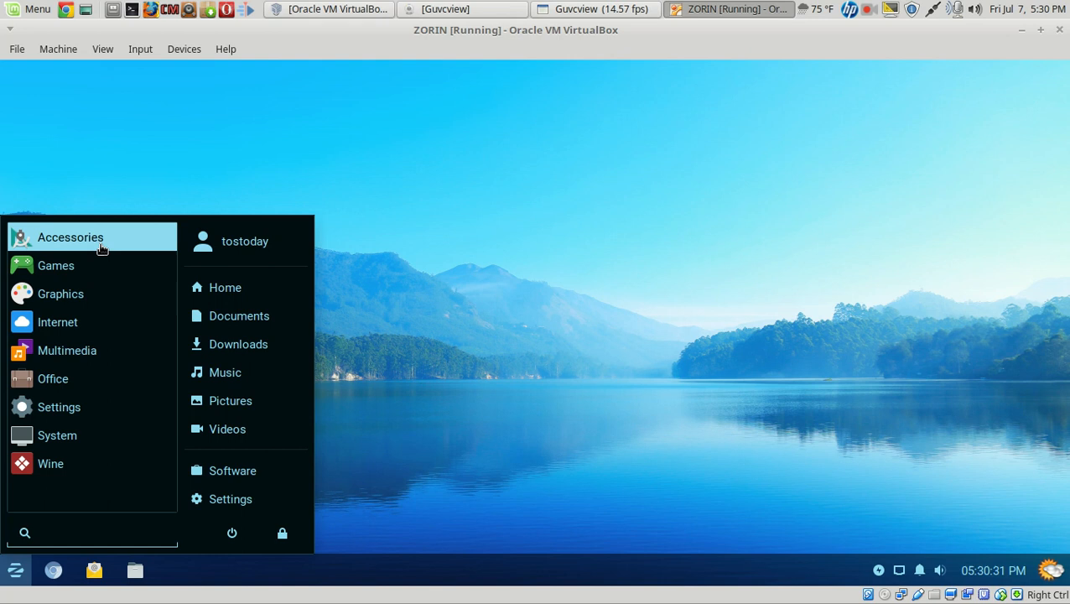
mouse_move(61, 294)
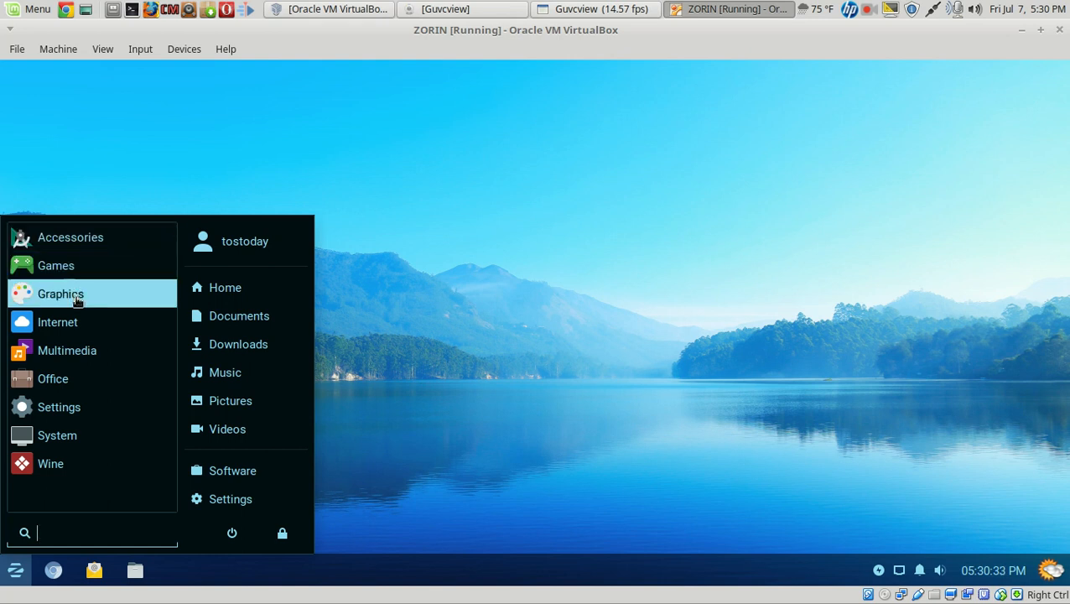
mouse_move(53, 378)
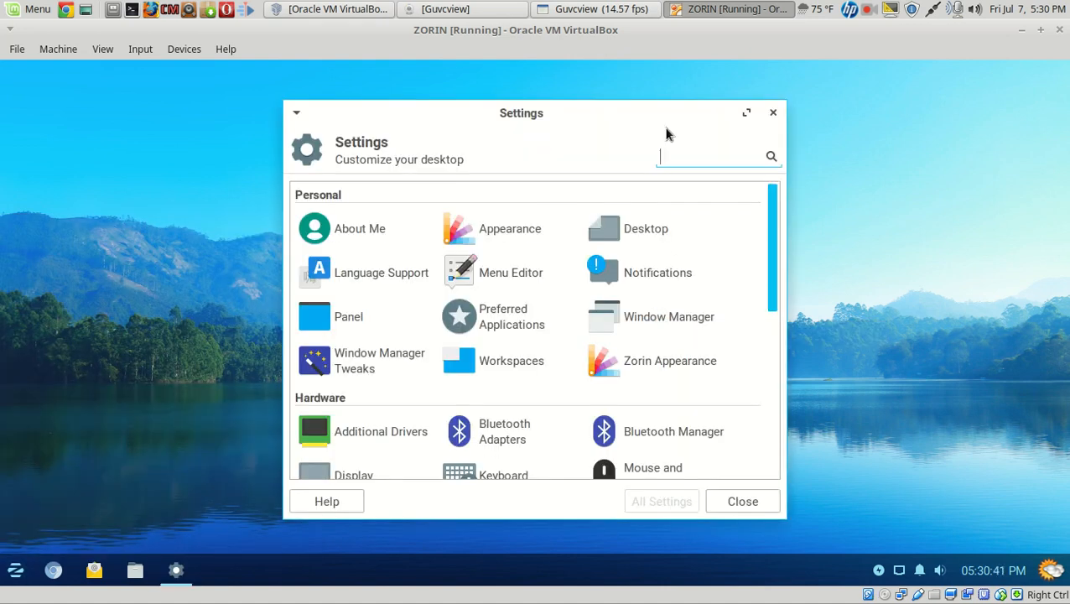
Step: Maximize the Settings window to show the Personal, Hardware and System categories
click(745, 112)
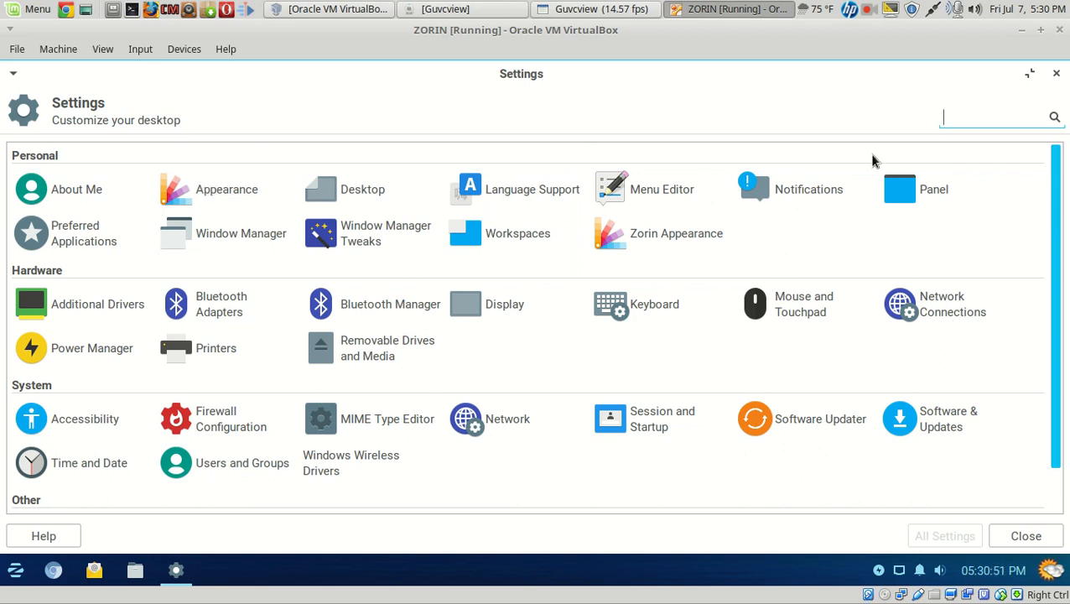
mouse_move(121, 383)
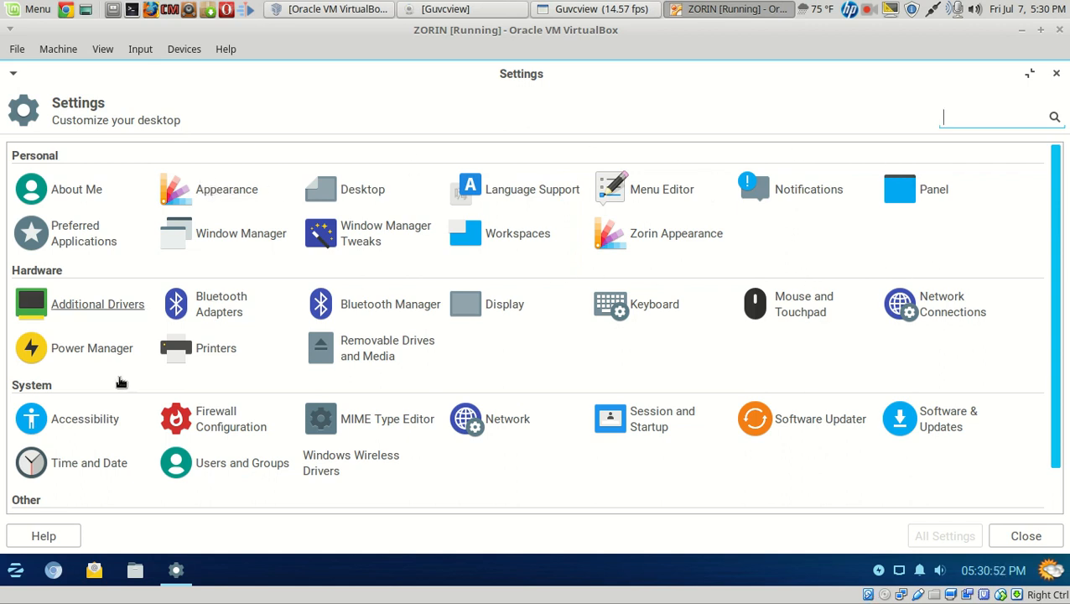
mouse_move(556, 294)
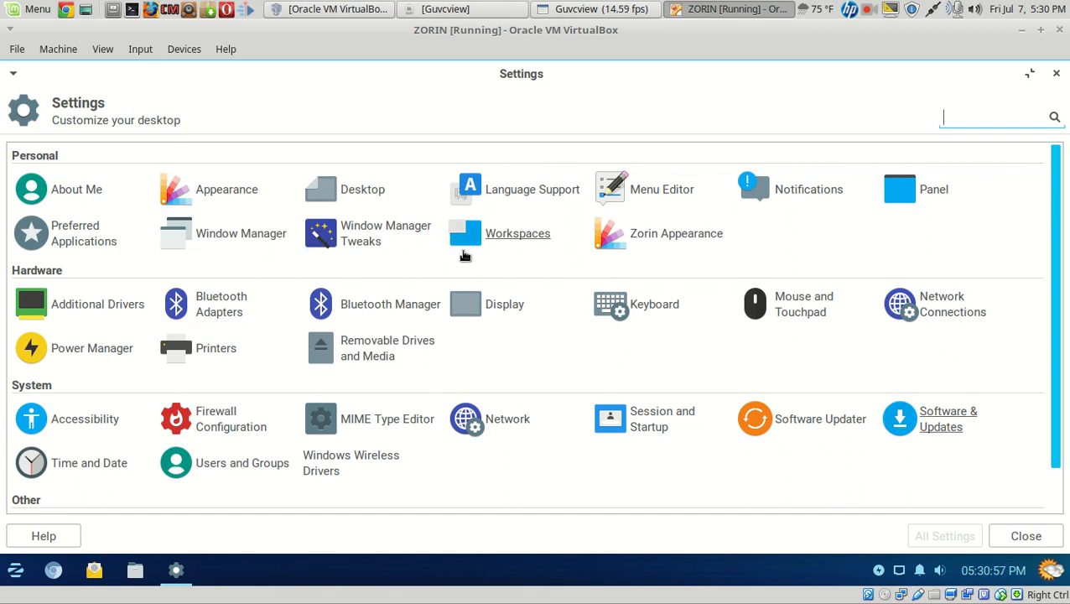
mouse_move(569, 259)
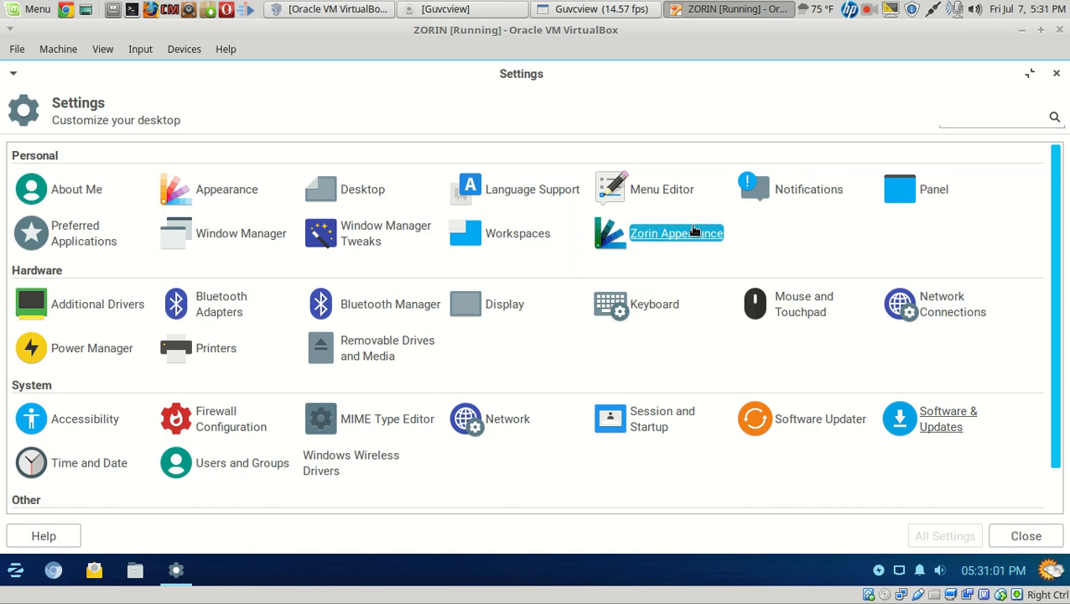
Step: Review Zorin Appearance's Theme and Fonts tabs, cancel the Applications font picker, then view Desktop layouts
click(676, 233)
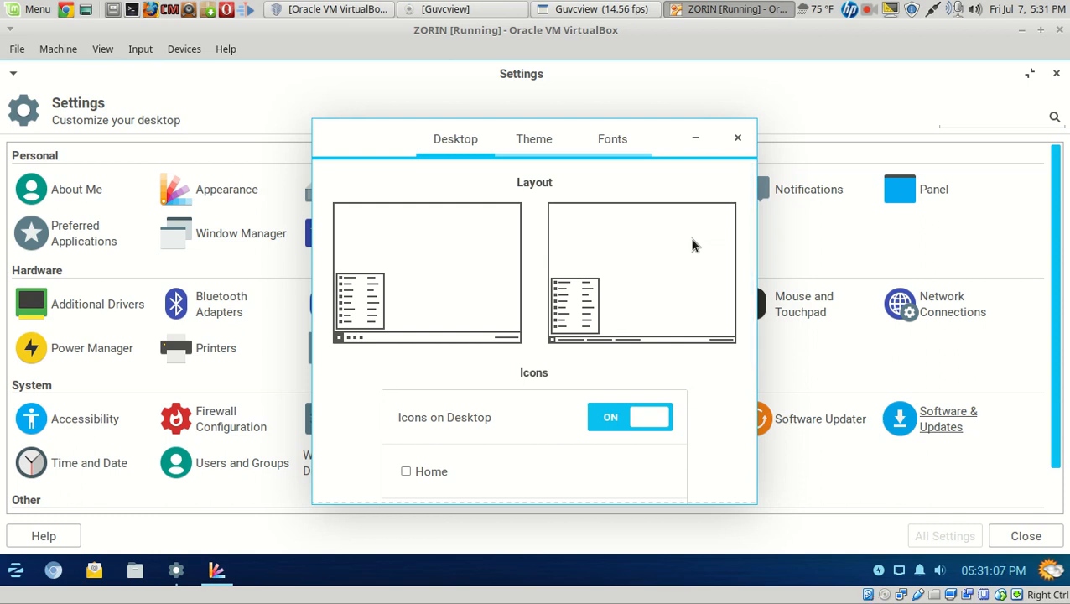
click(533, 138)
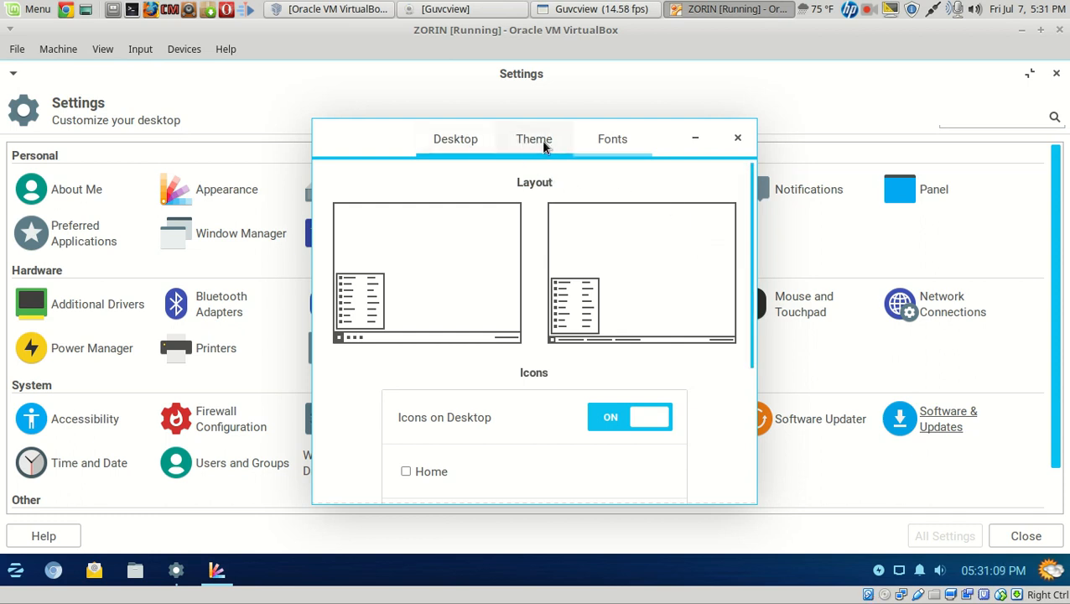
click(534, 138)
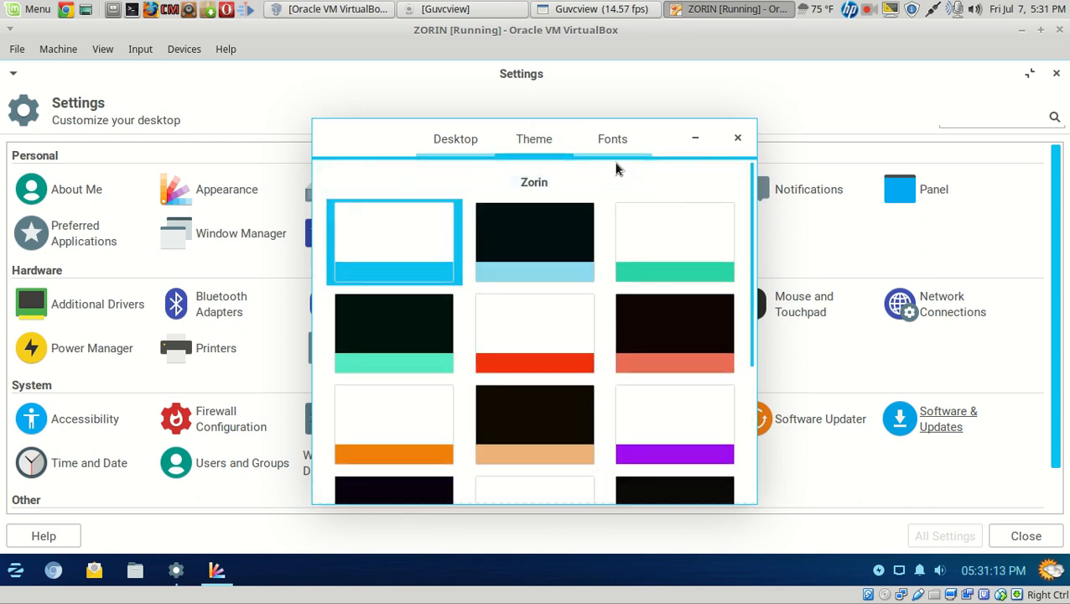
click(613, 138)
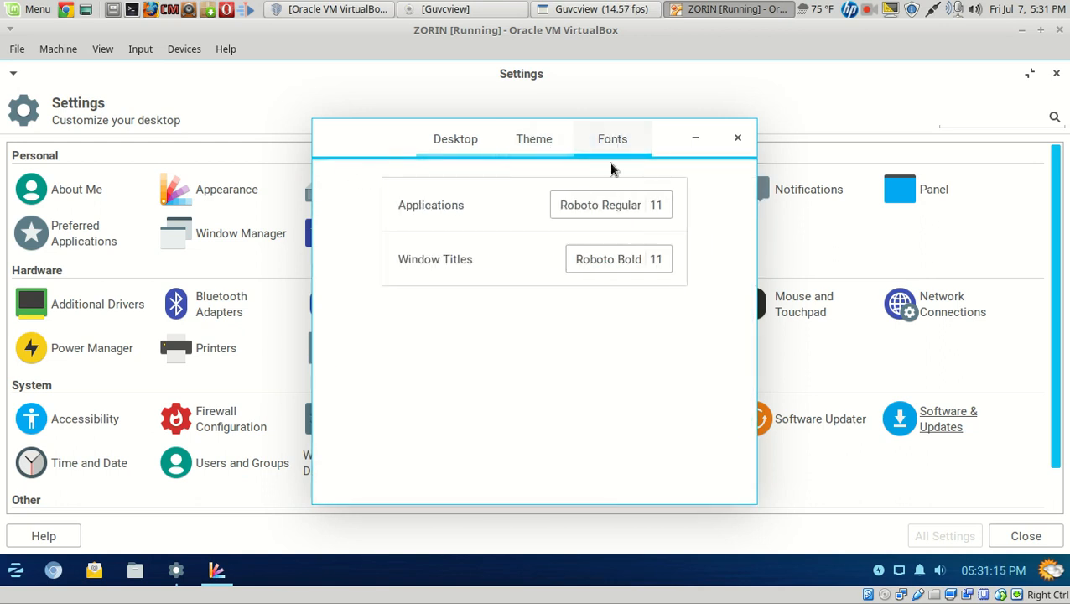
click(610, 204)
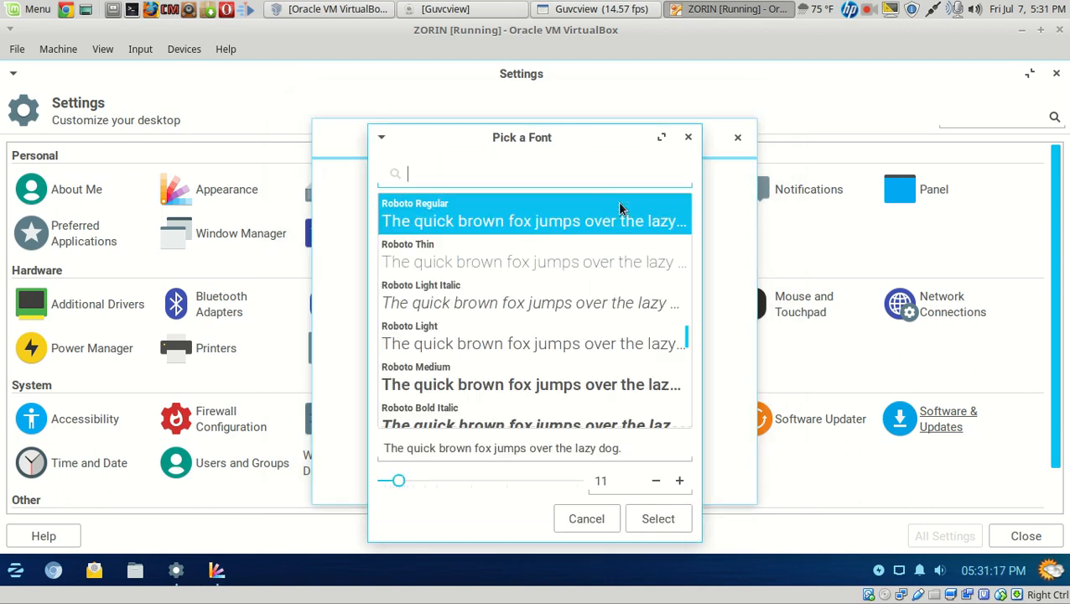
click(586, 518)
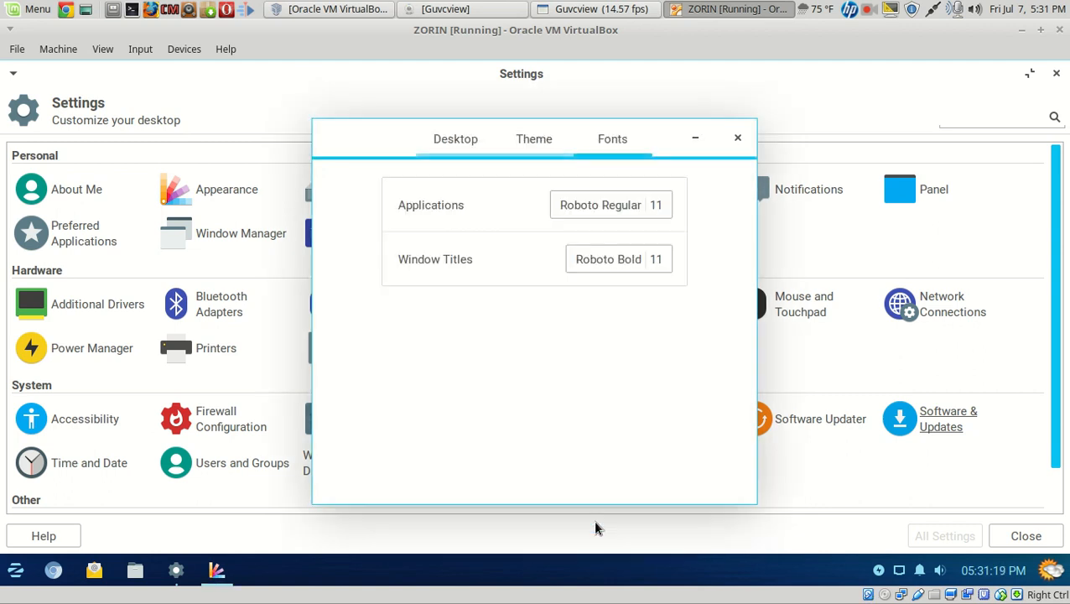
click(455, 139)
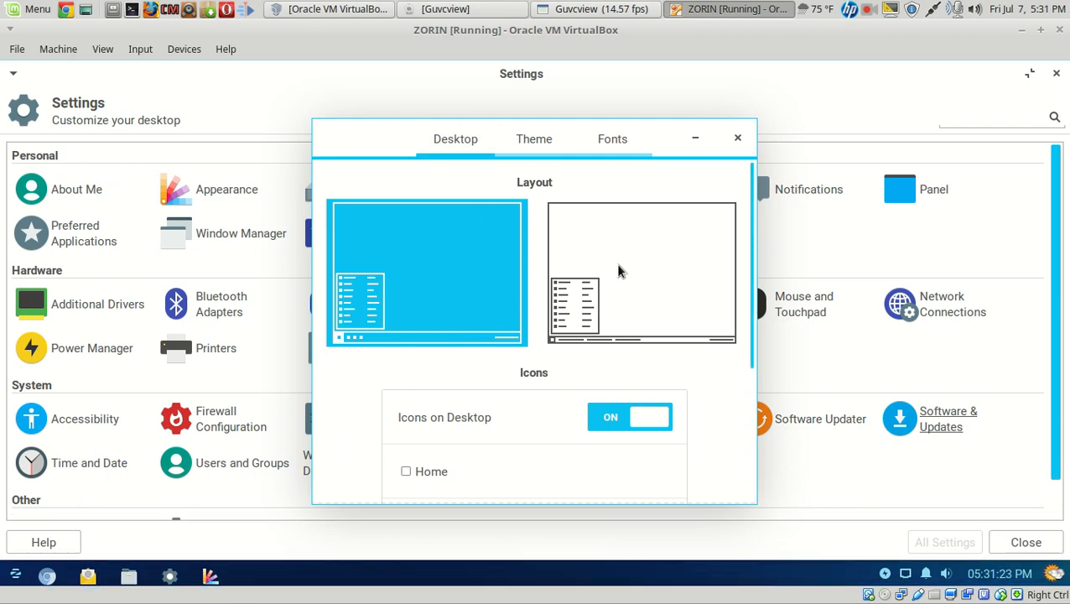
Step: Try the alternative desktop layout, revert to the original, then restore Settings from the taskbar
click(642, 273)
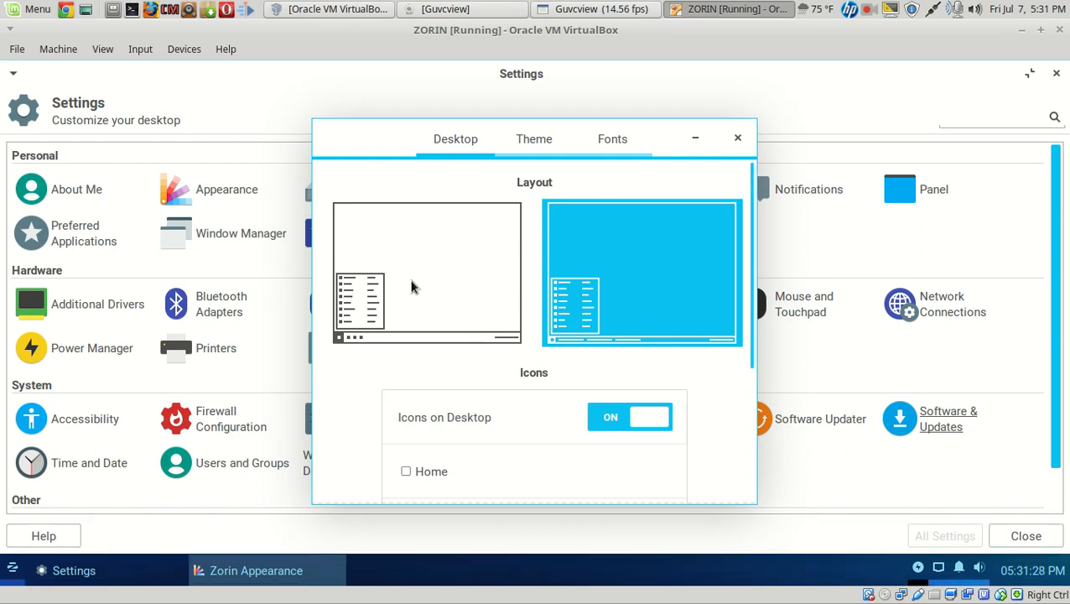
click(427, 273)
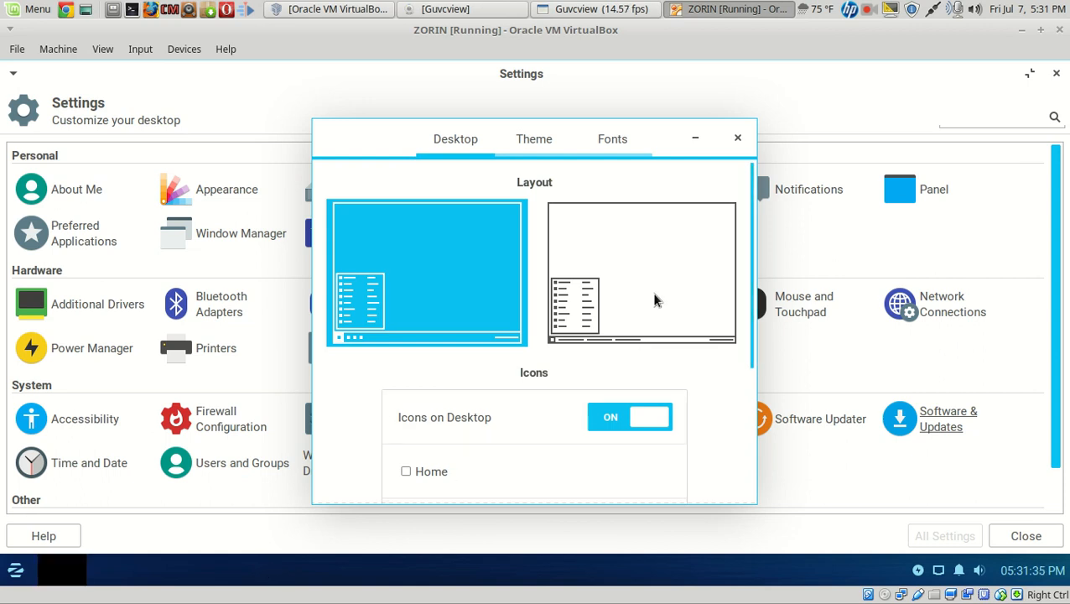
click(641, 272)
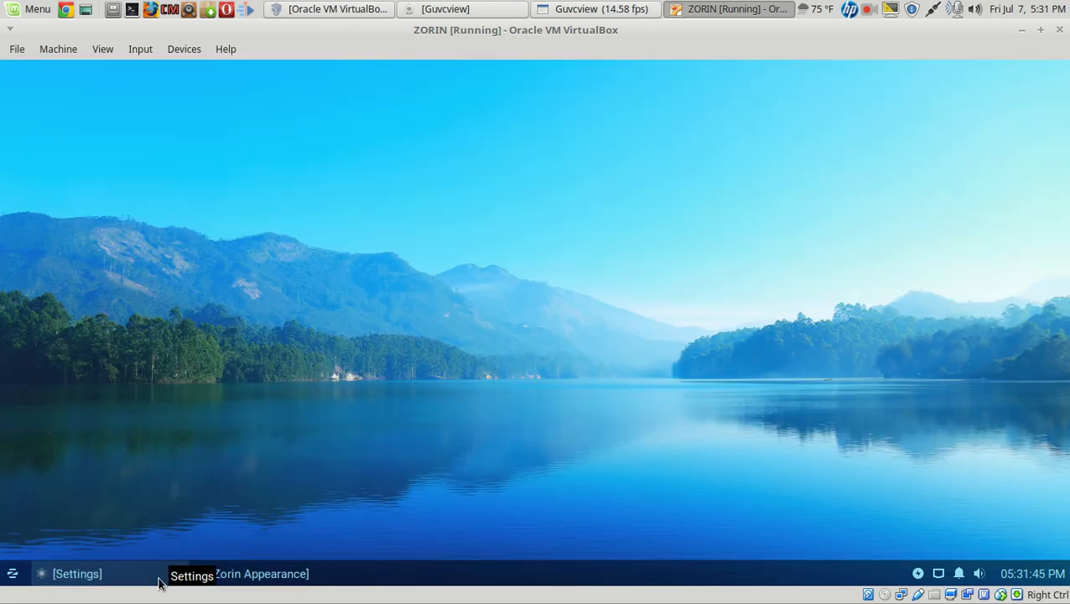
click(77, 573)
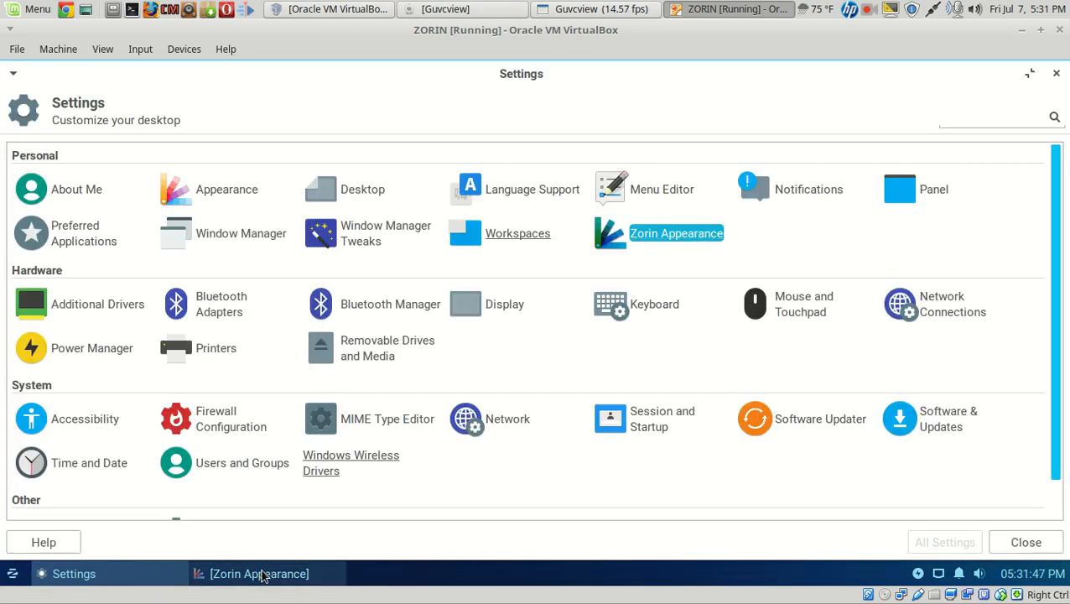
Step: Launch Software Updater from the System section of Settings
click(676, 233)
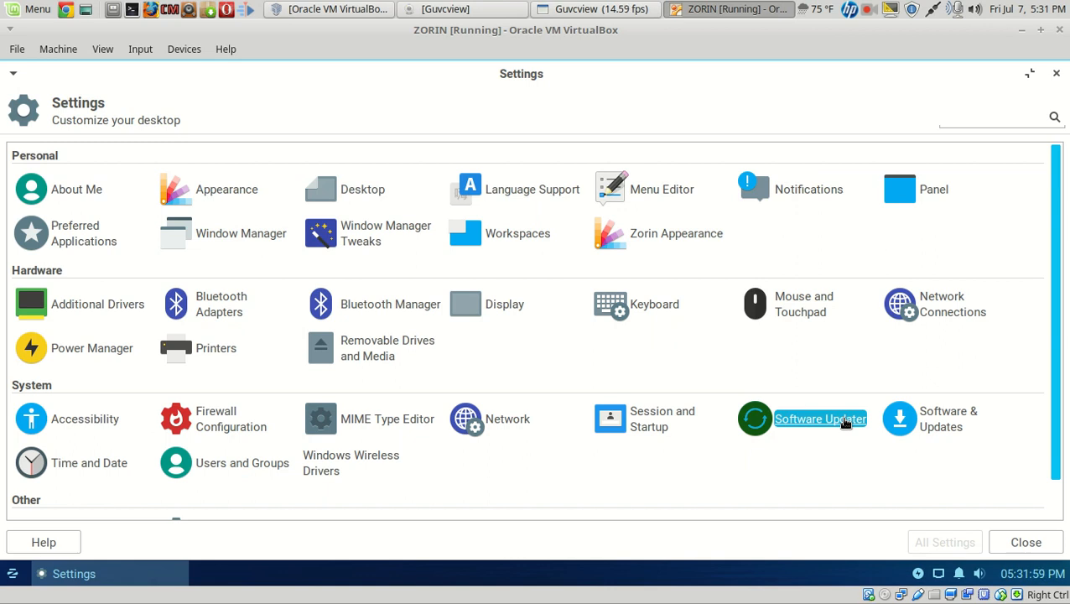
click(820, 418)
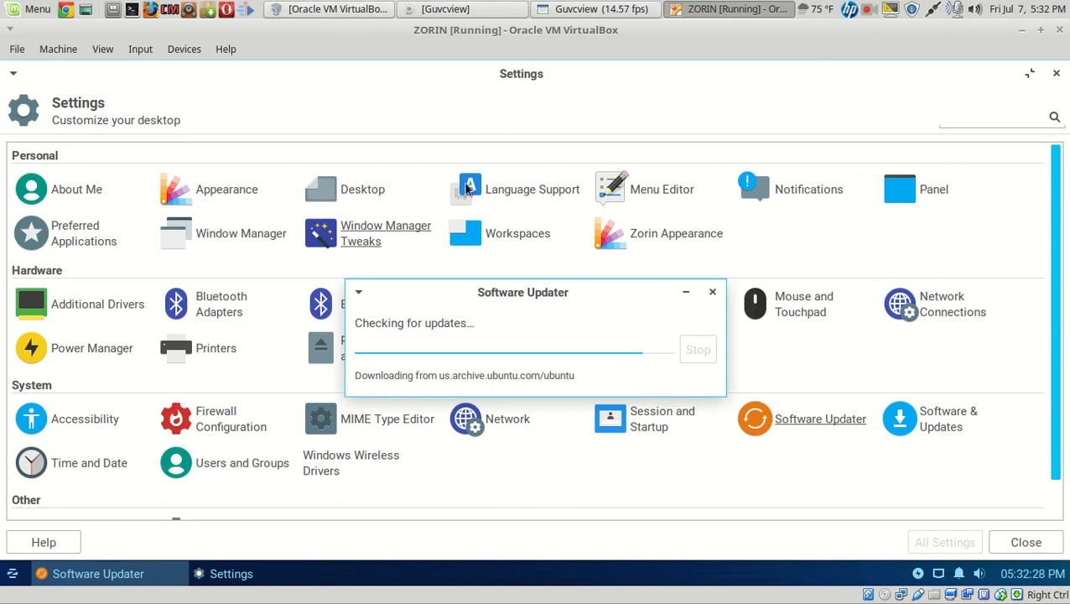
mouse_move(612, 317)
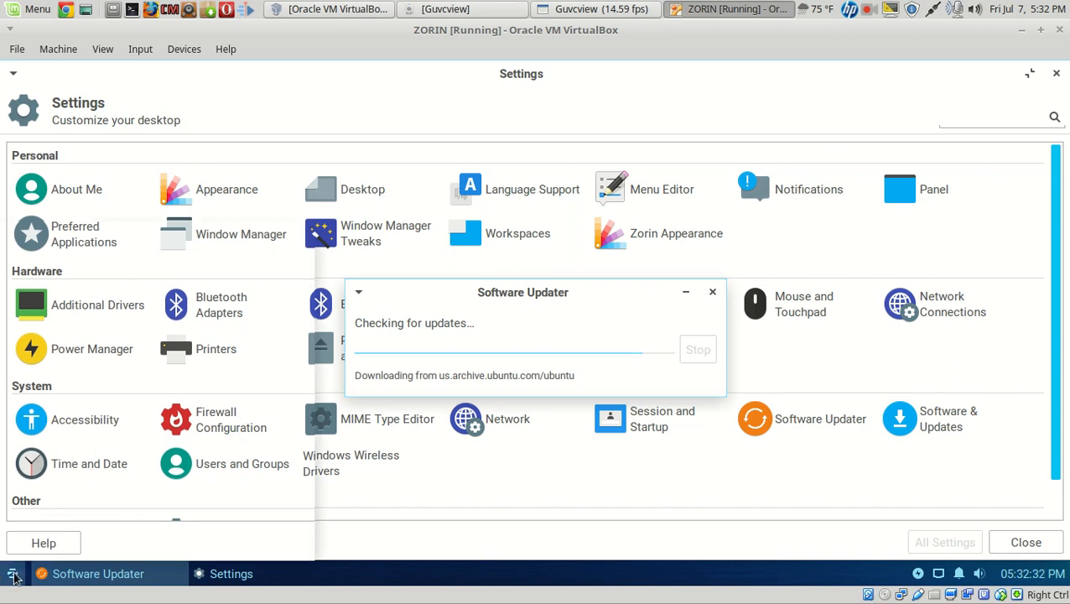
Step: Browse the Accessories, Graphics and Internet categories in the Zorin application menu
click(13, 572)
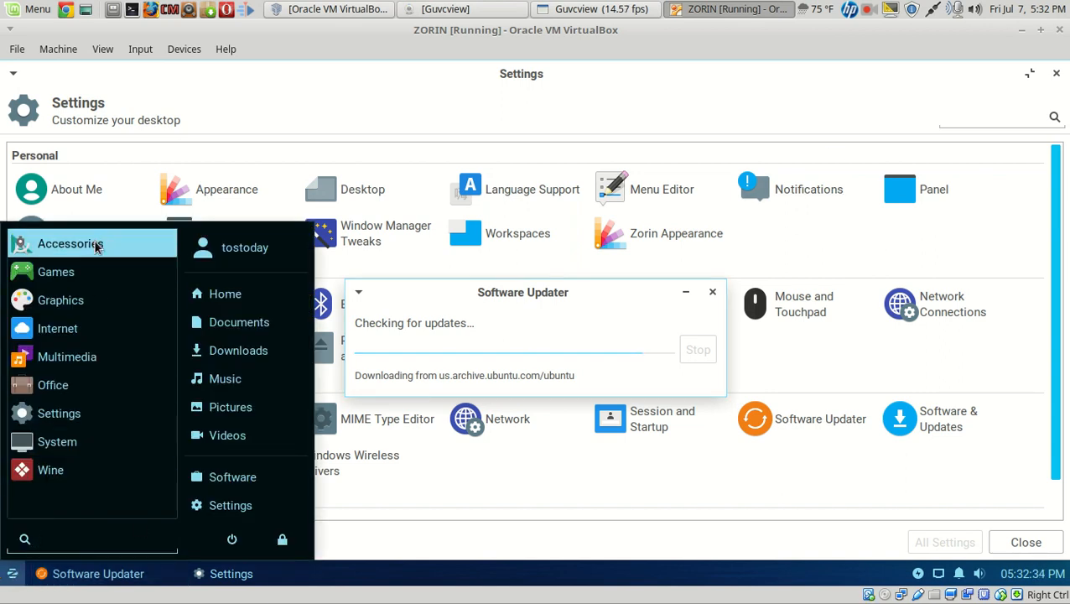
click(71, 244)
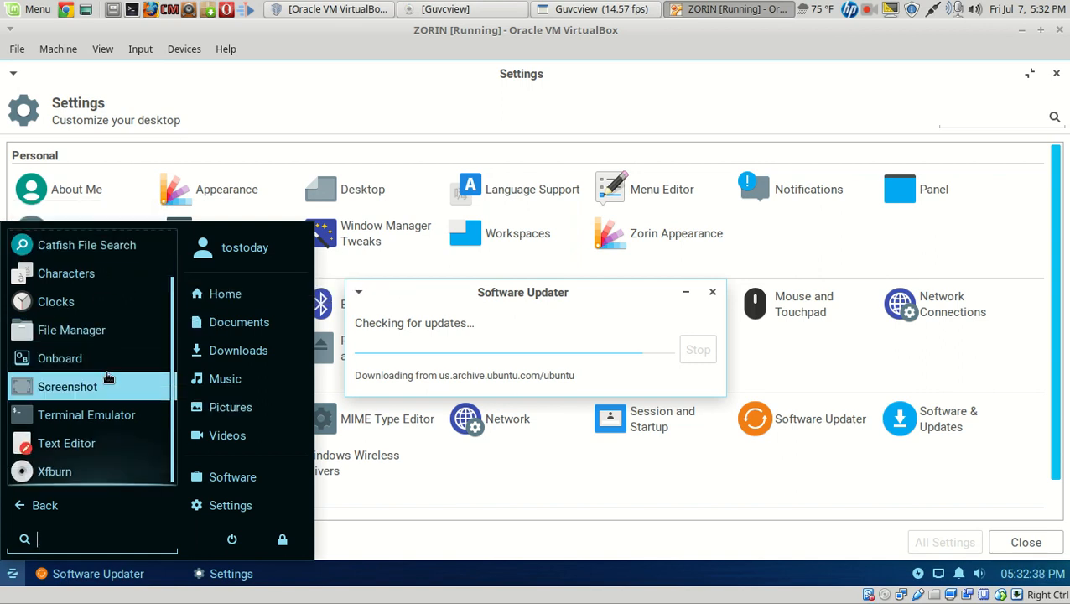
mouse_move(121, 470)
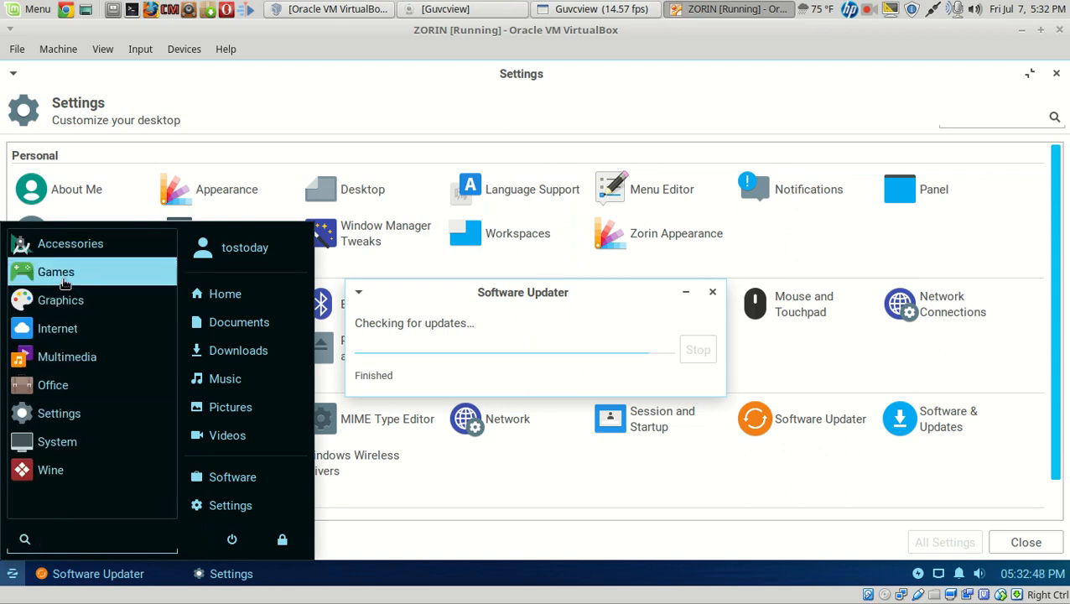
click(60, 299)
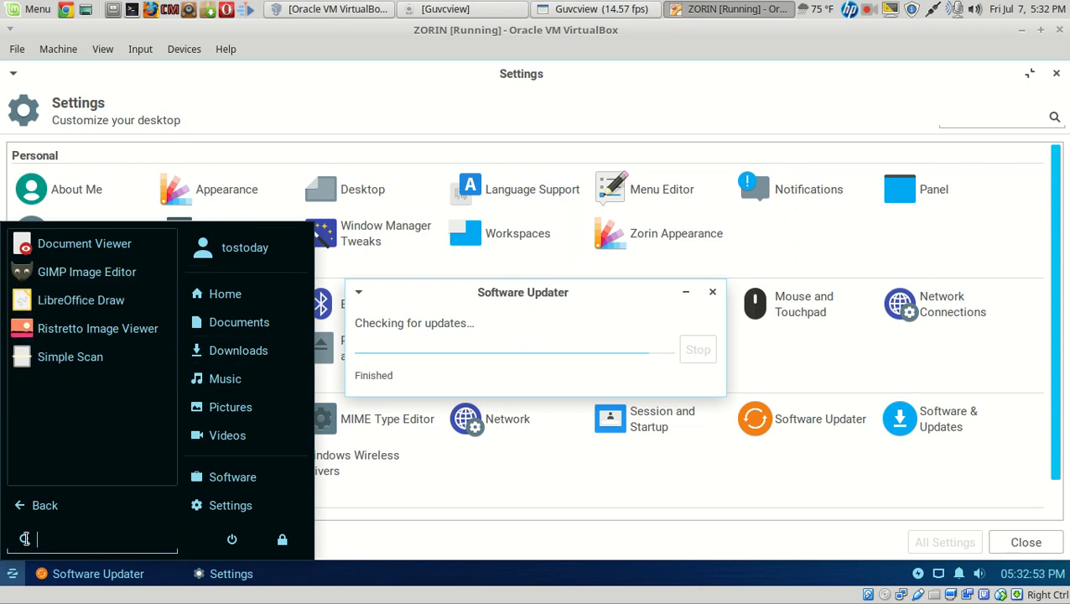
click(45, 505)
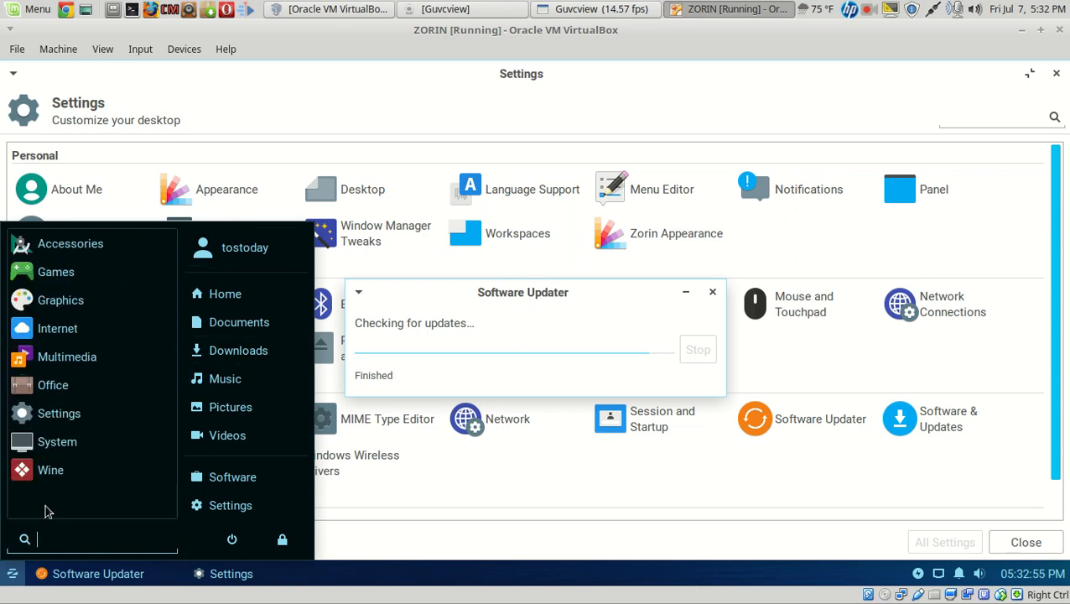
click(58, 328)
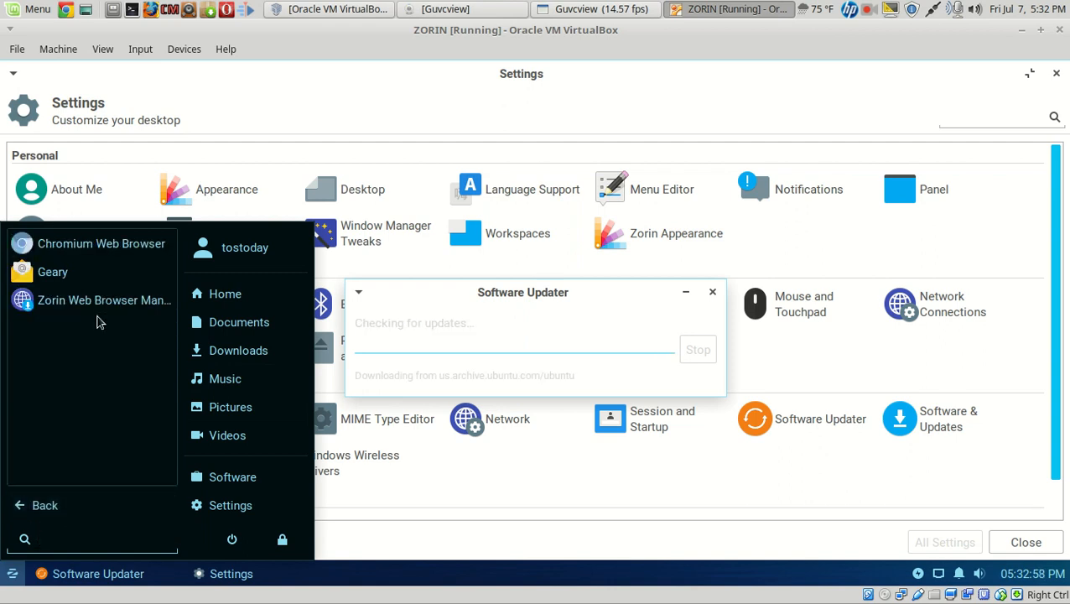
mouse_move(91, 299)
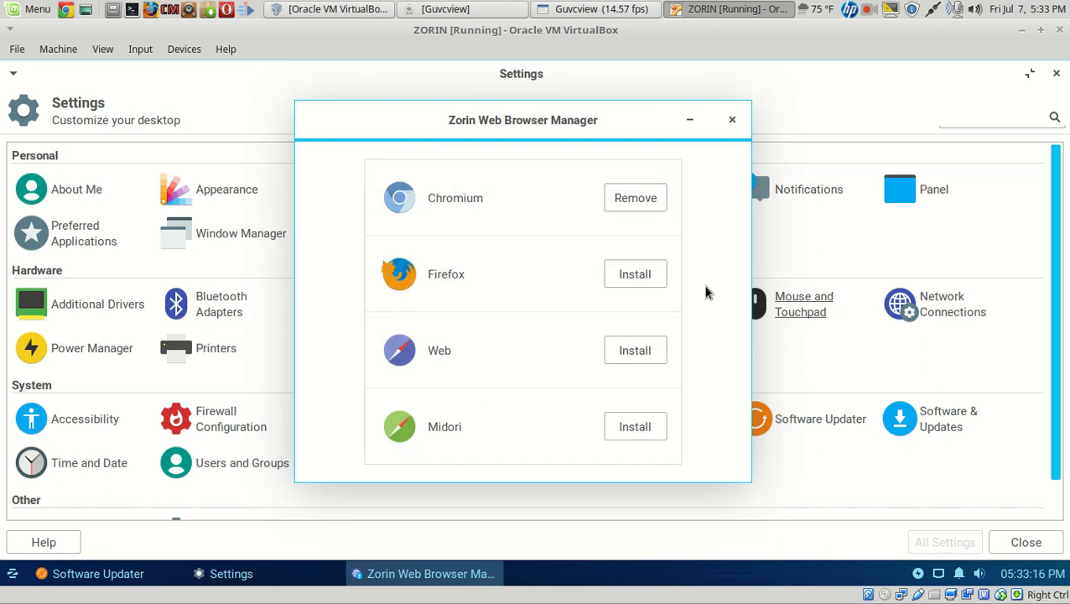
Step: Close Web Browser Manager and postpone the 83.6 MB of updates with Remind Me Later
click(731, 119)
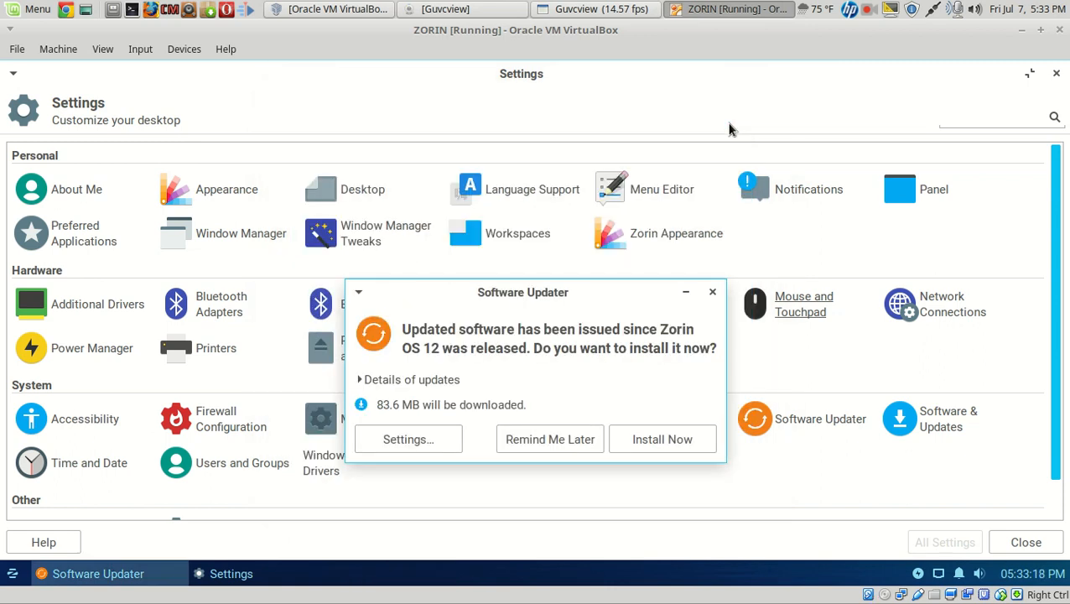
mouse_move(671, 401)
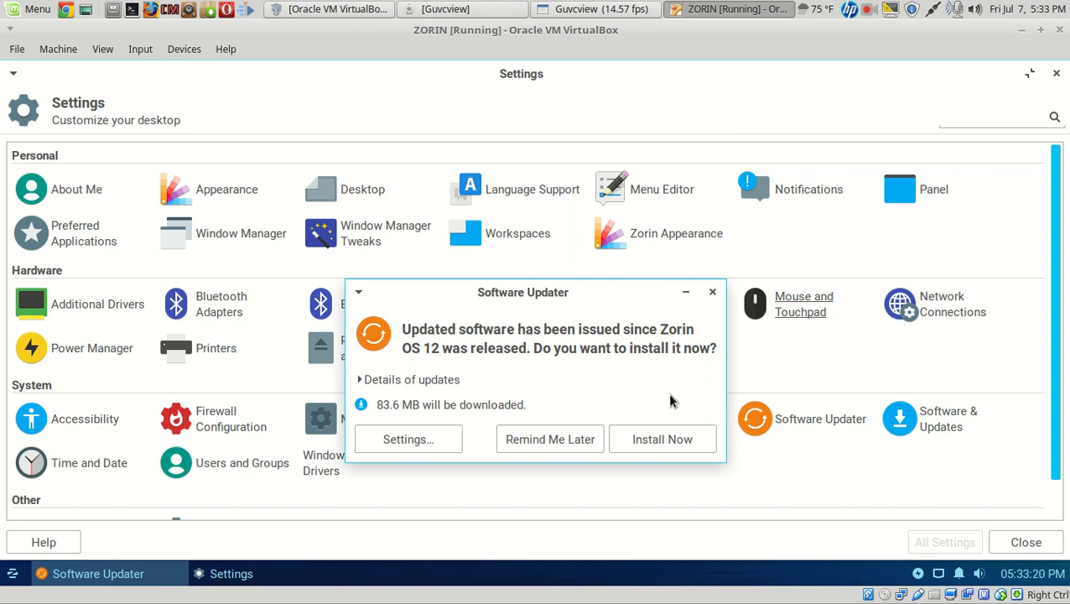
mouse_move(703, 370)
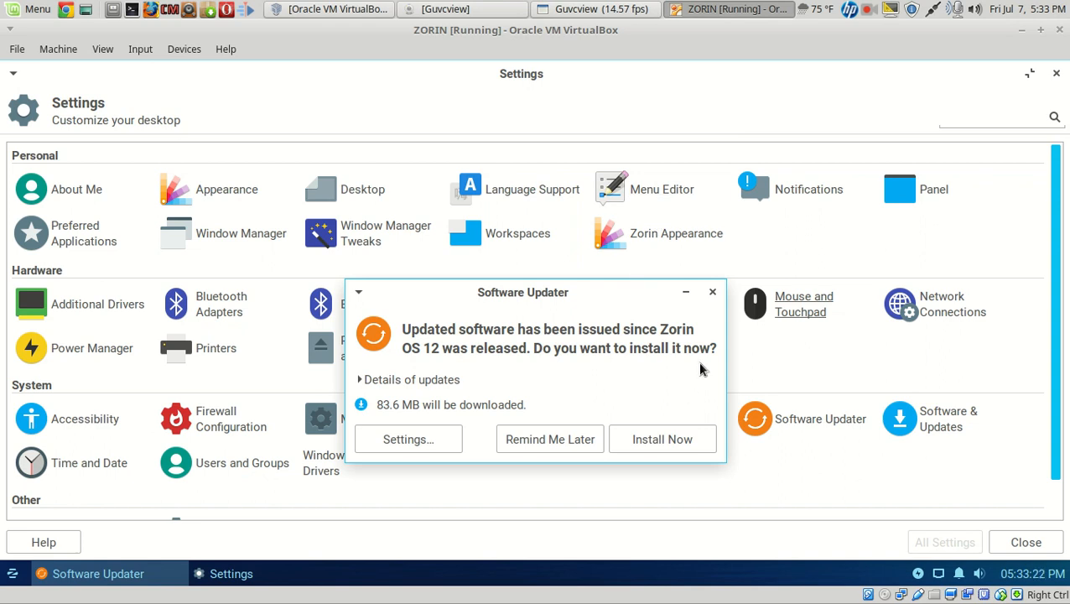
mouse_move(435, 386)
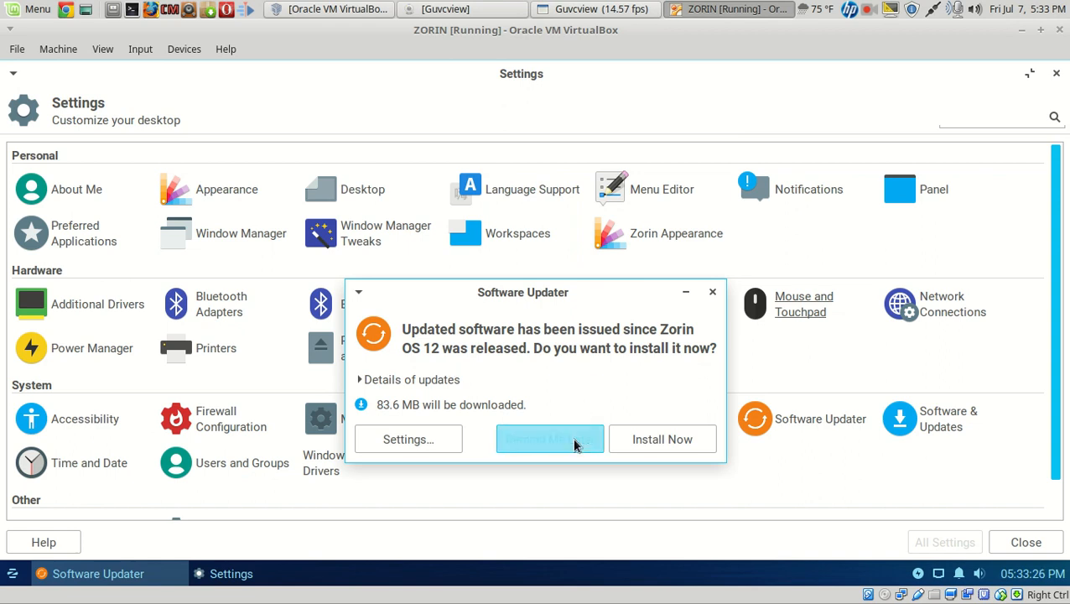
click(550, 439)
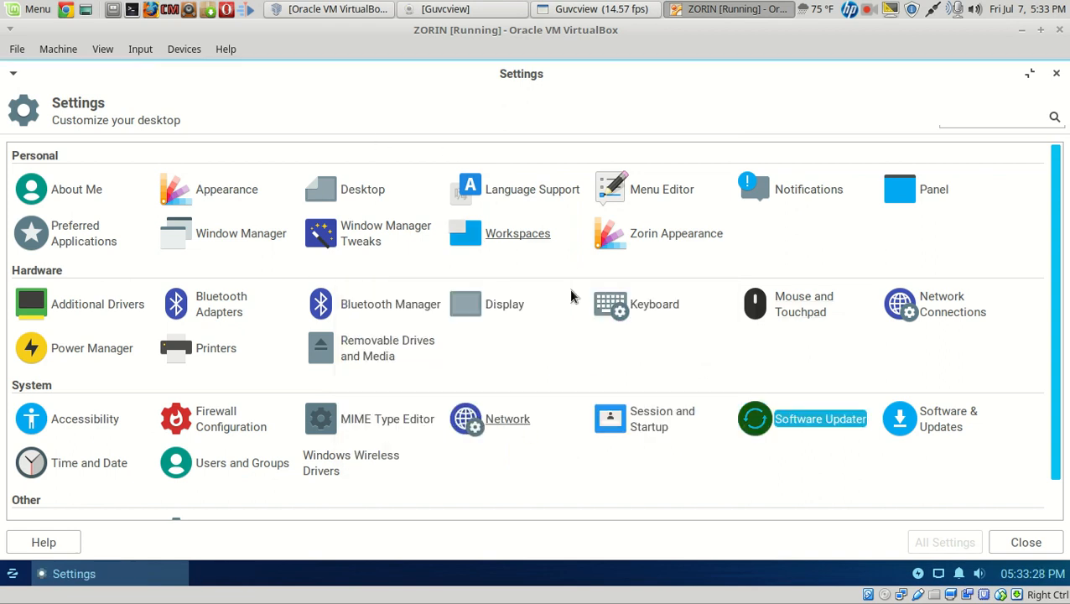
mouse_move(938, 300)
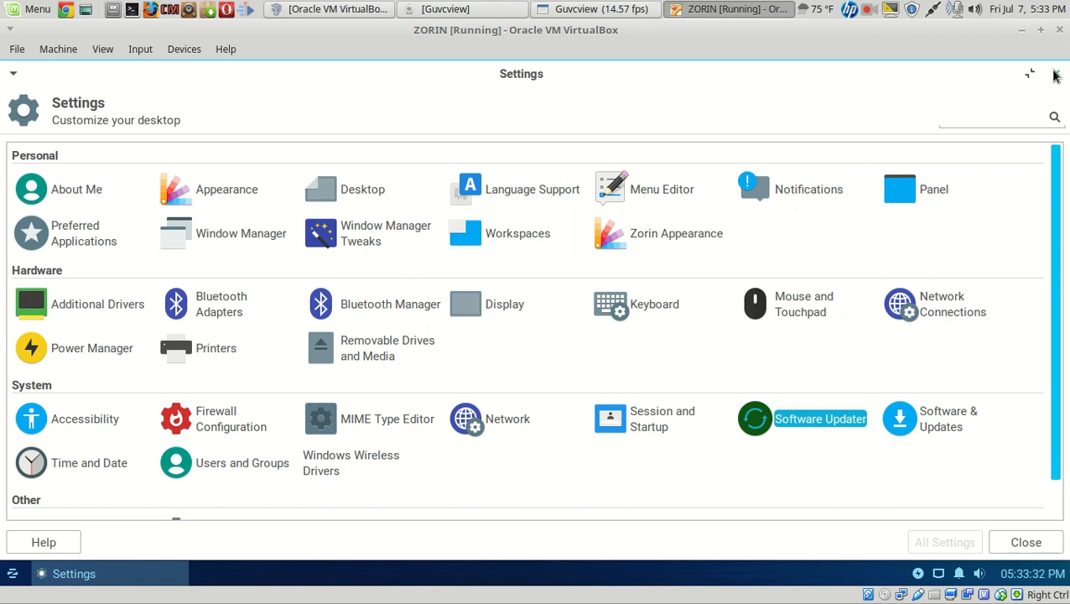
Step: Close Settings, then browse the Multimedia and Office menu categories
click(13, 573)
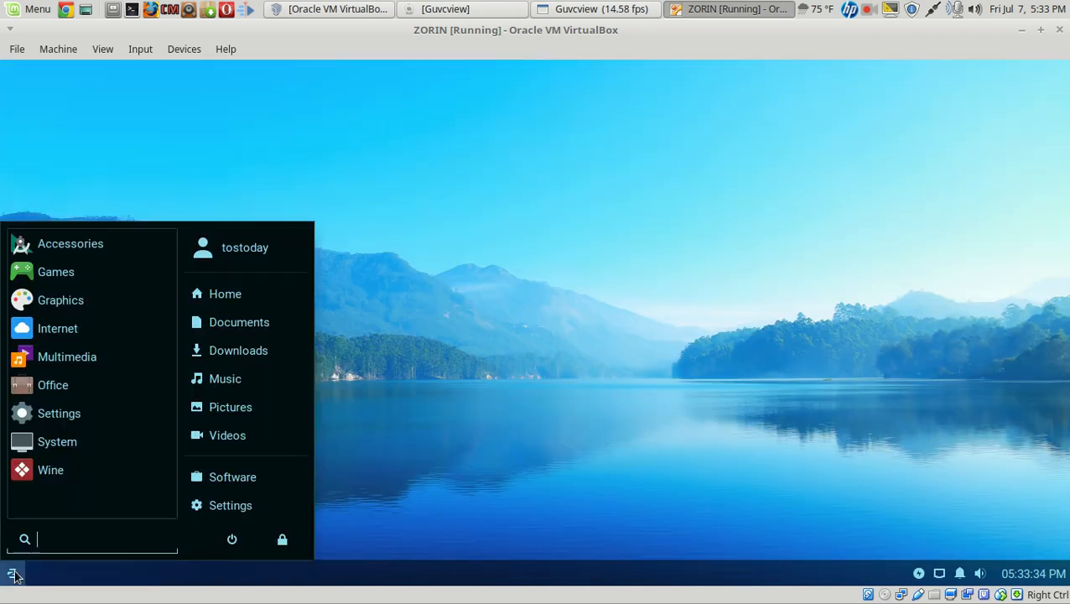
click(67, 357)
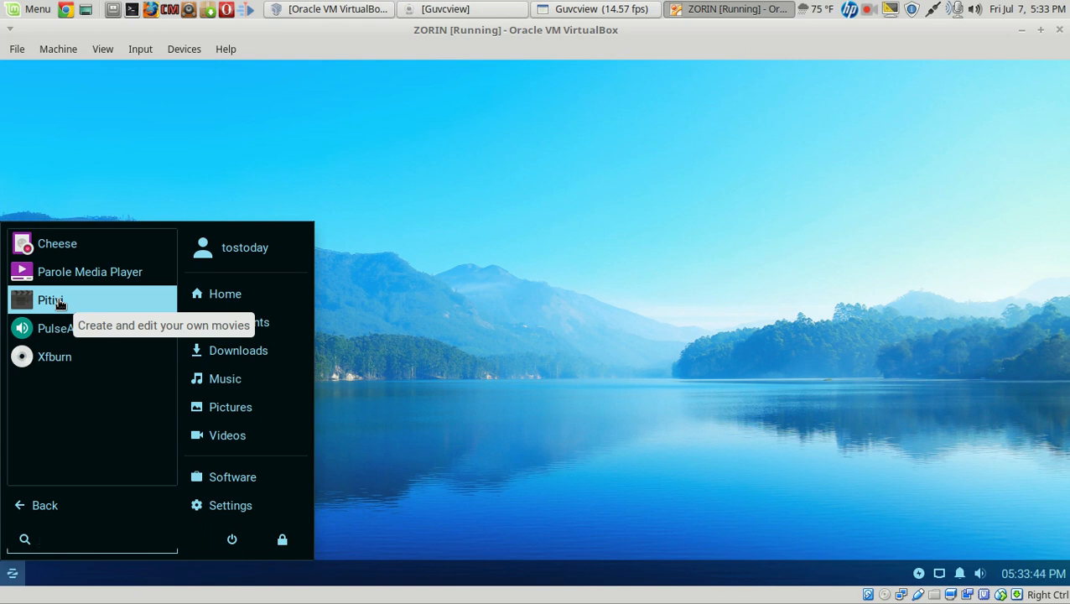
click(92, 539)
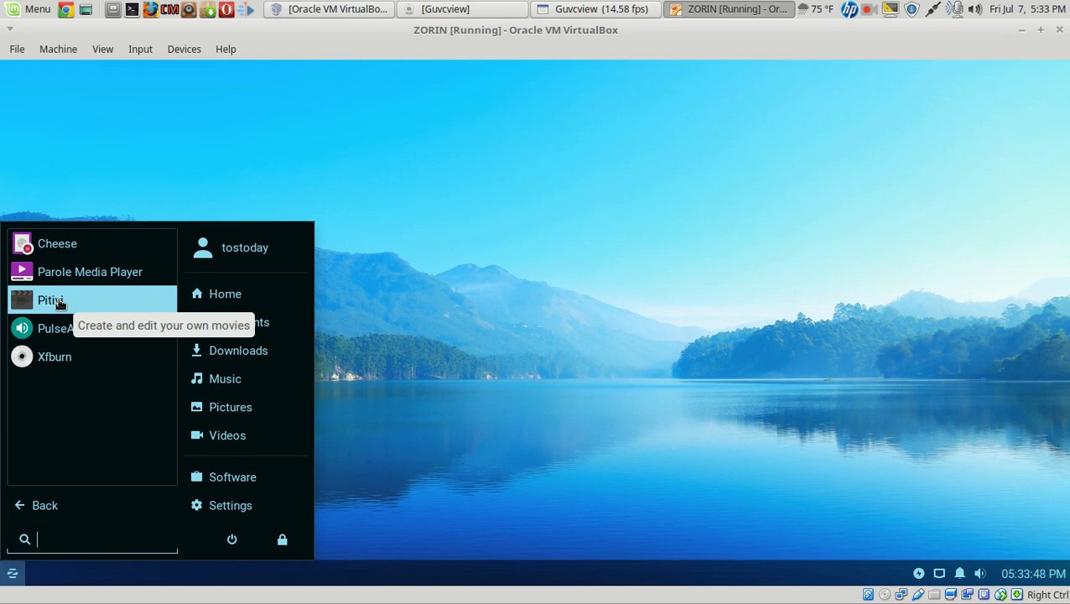
mouse_move(105, 328)
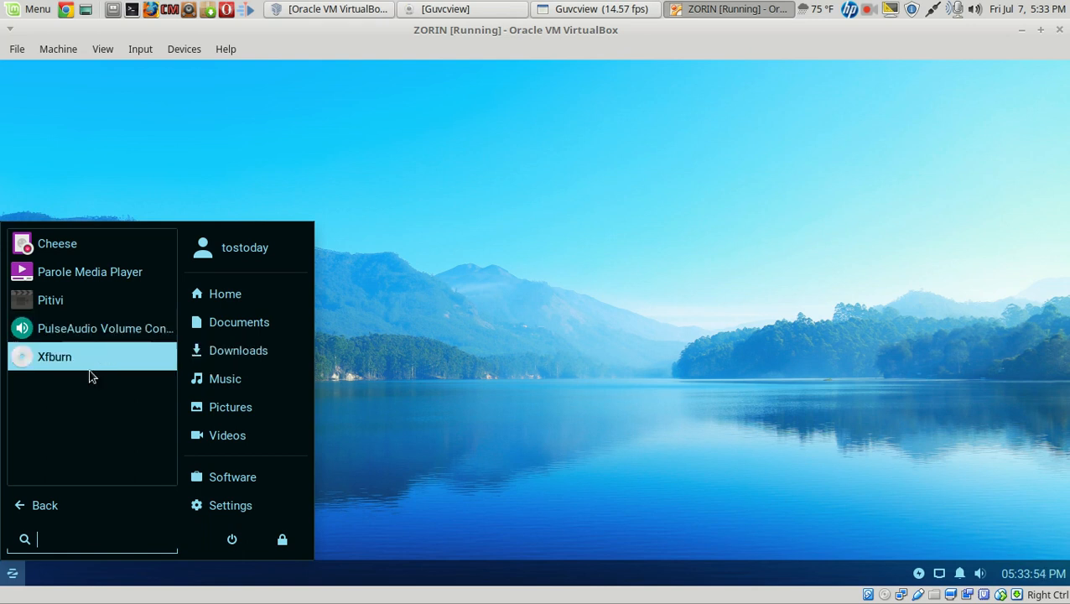
click(45, 505)
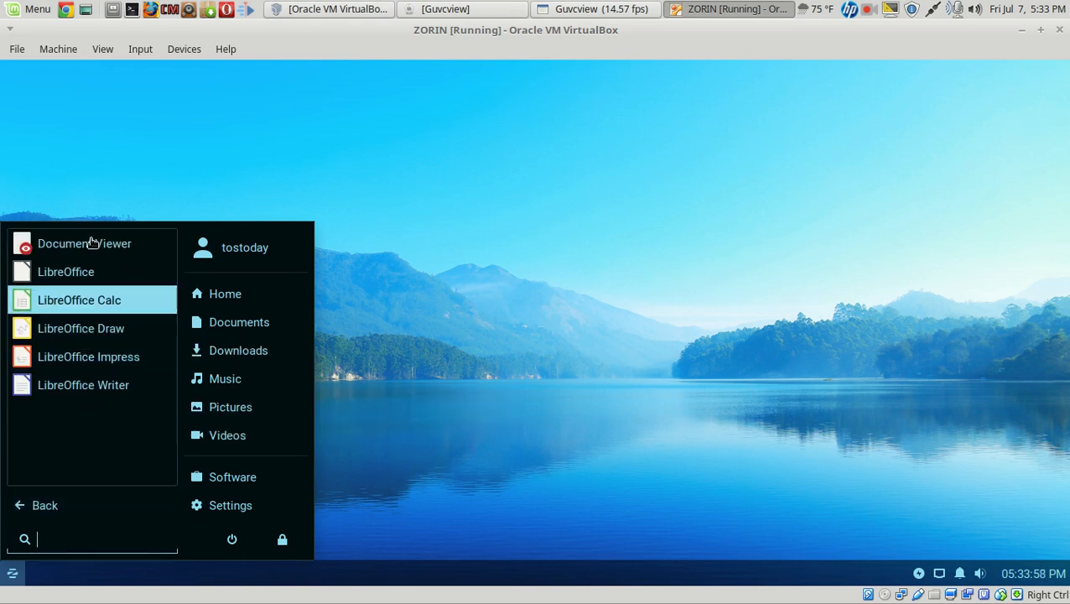
click(44, 504)
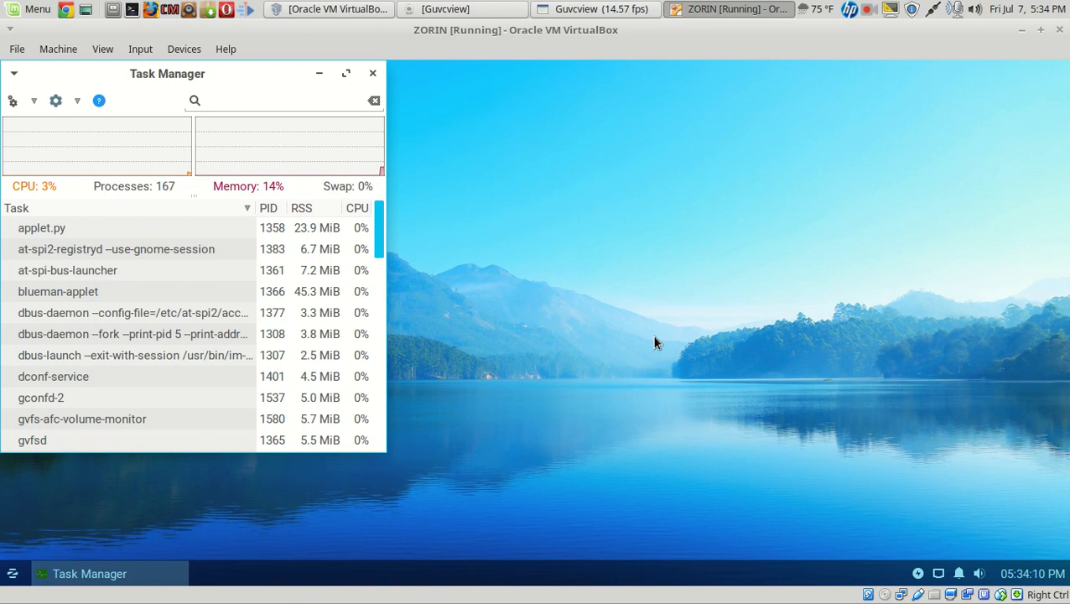
mouse_move(606, 350)
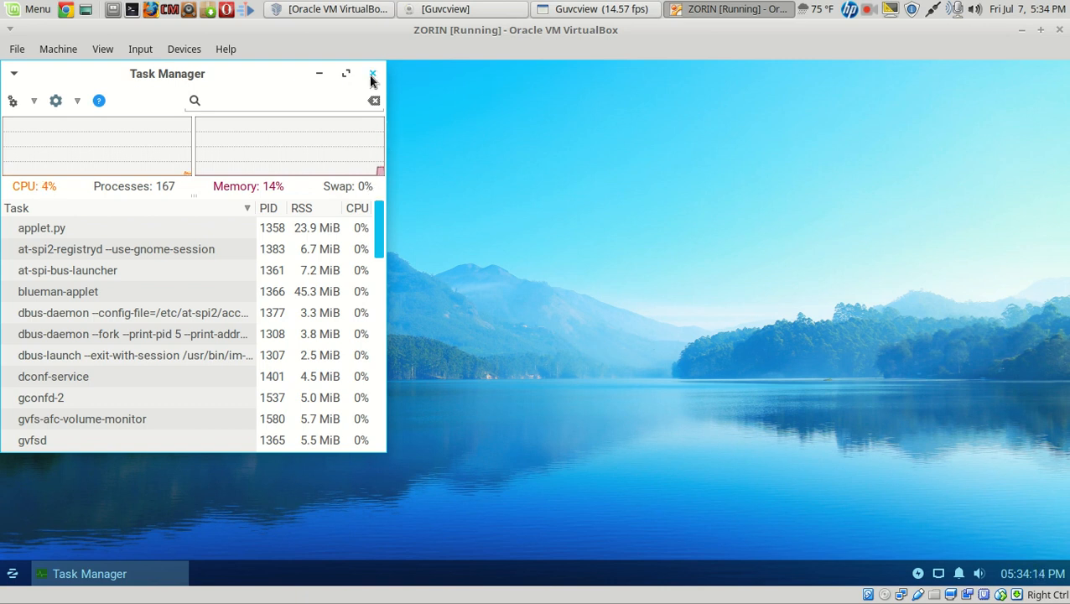
Step: Close Task Manager, view the Wine category, and return to the category list
click(12, 574)
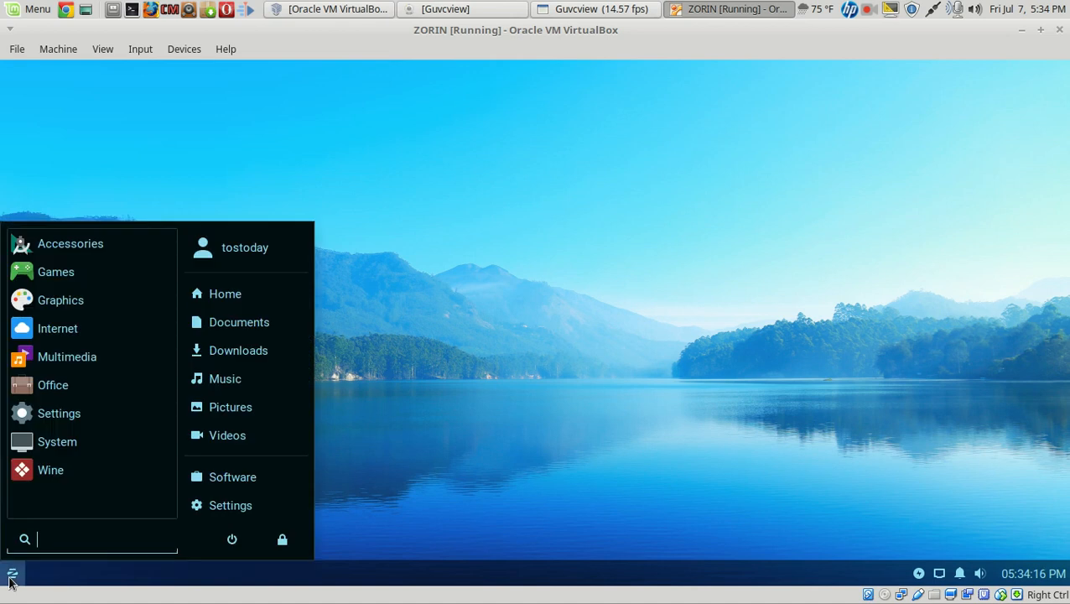
click(50, 469)
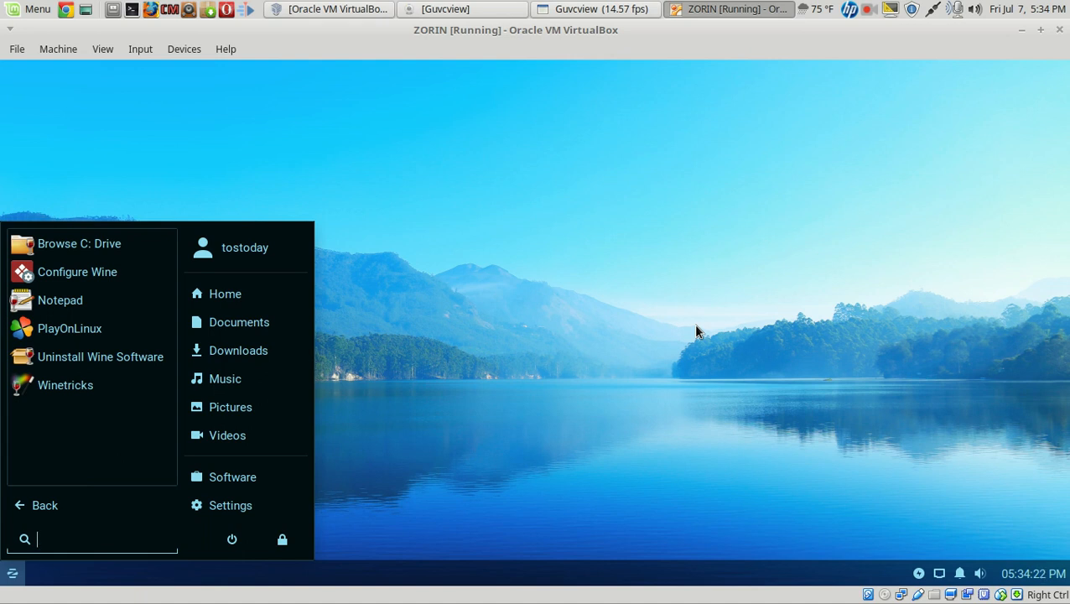
mouse_move(684, 336)
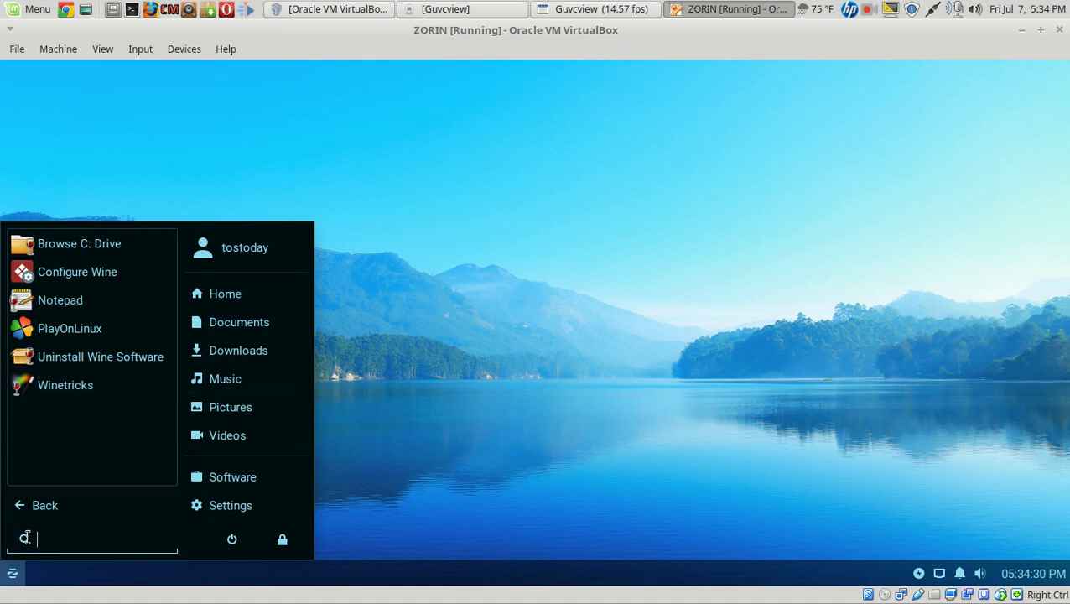
click(45, 504)
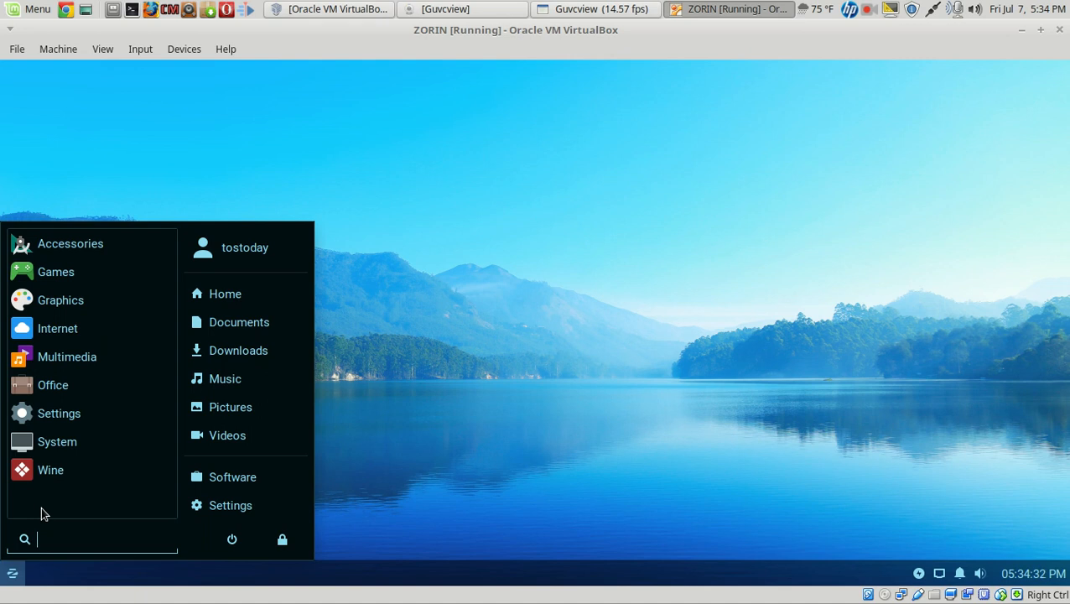
Step: Launch Parole Media Player from Multimedia and close it again
click(68, 357)
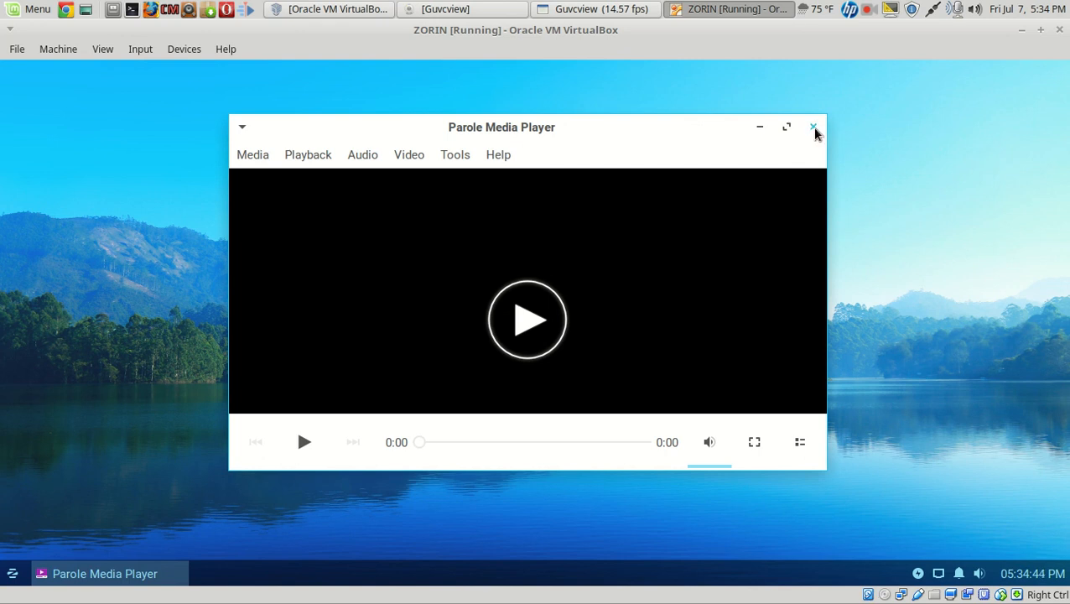
click(812, 127)
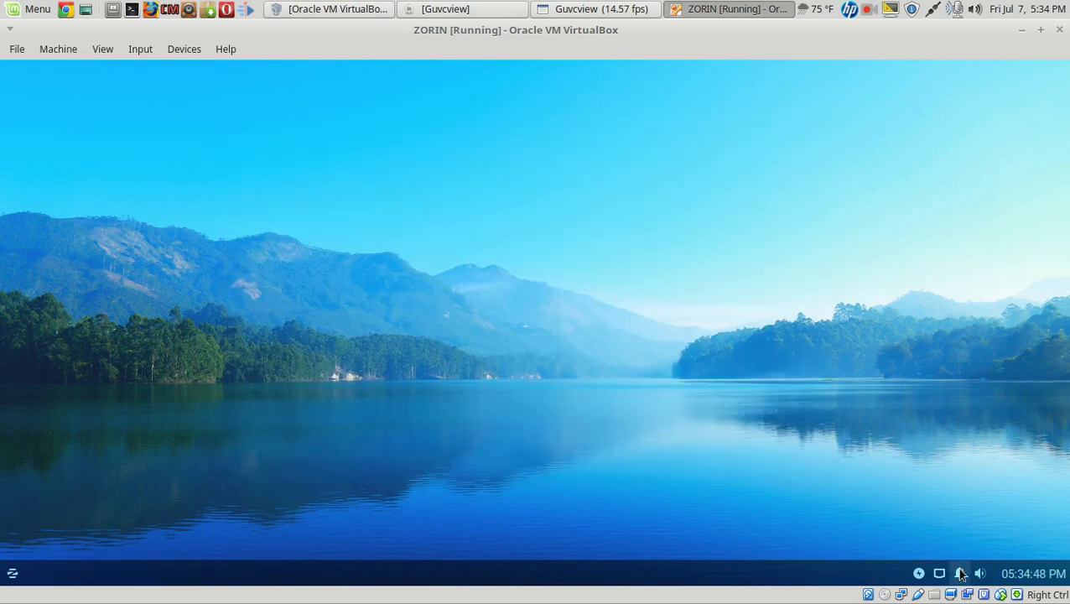
Step: View and close the panel's Indicators properties from the tray's context menu
right_click(960, 573)
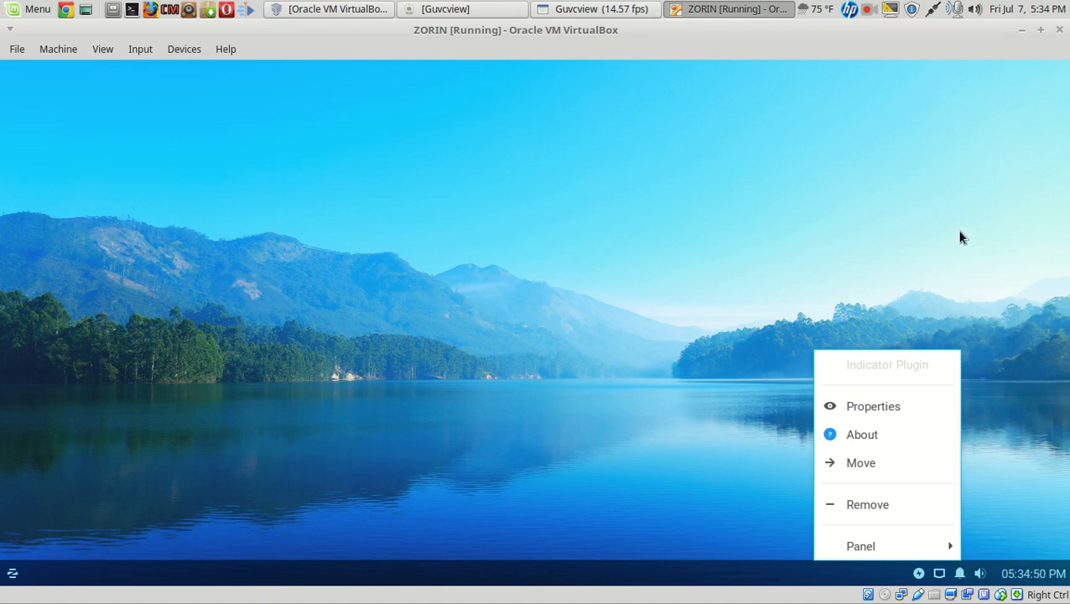
click(873, 406)
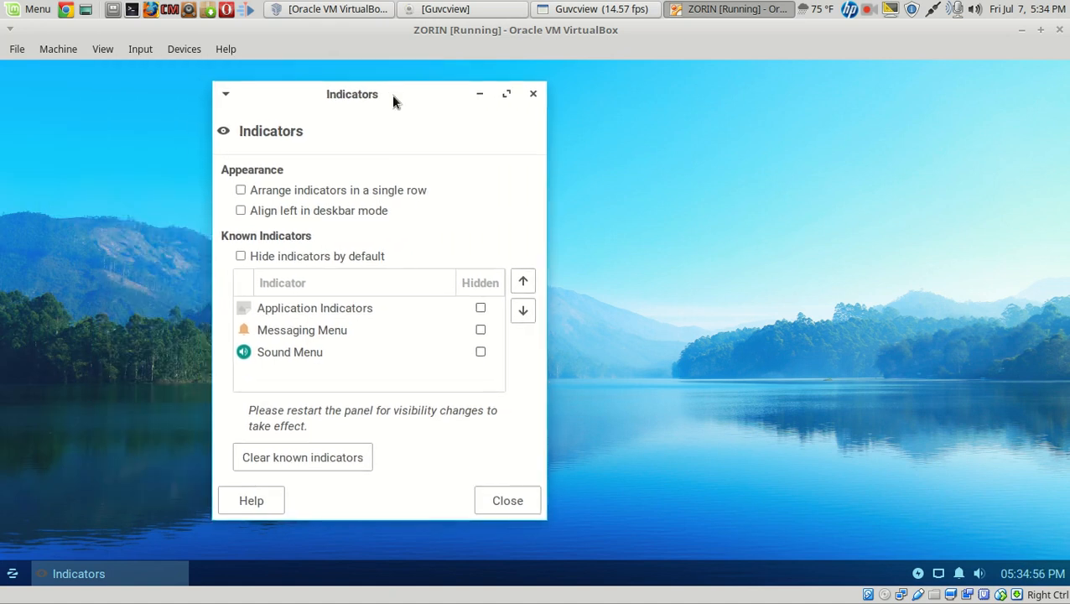
click(508, 500)
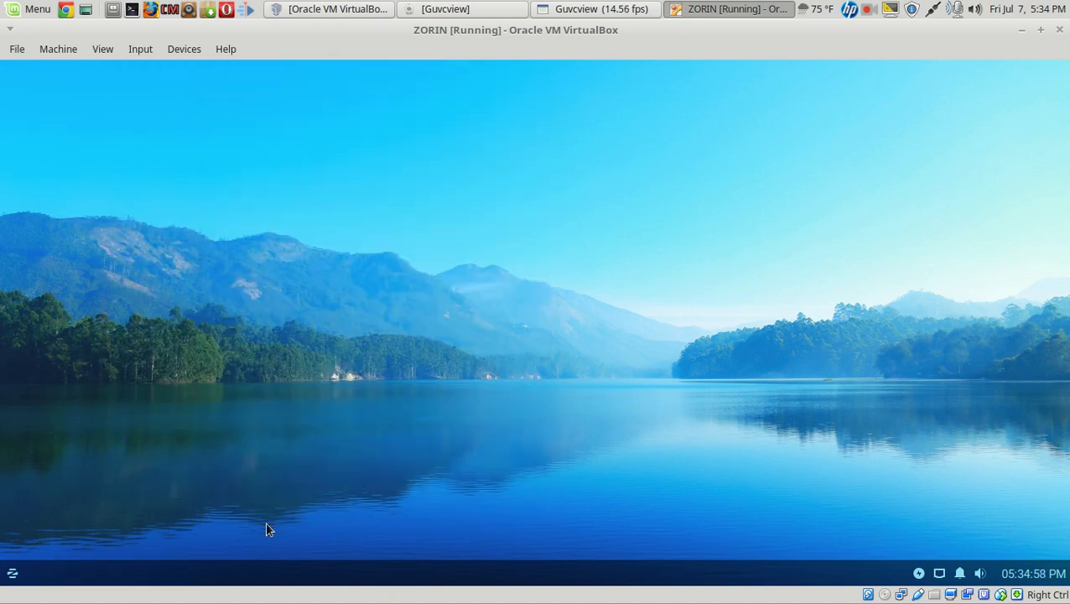
click(12, 574)
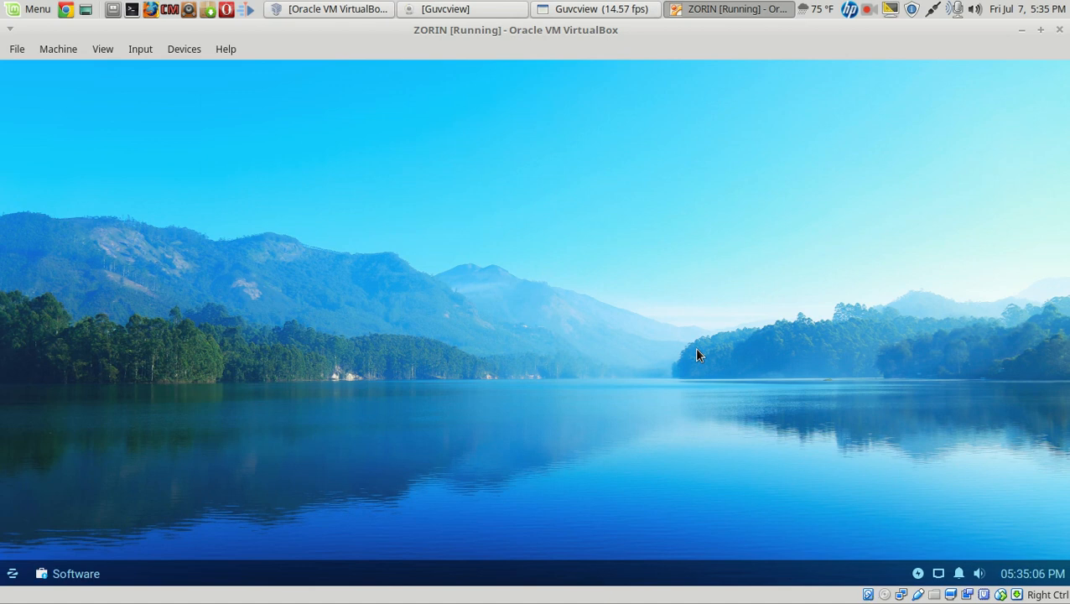
Step: Dismiss the Software welcome screen with Let's Go Shopping and view the Installed tab
click(68, 573)
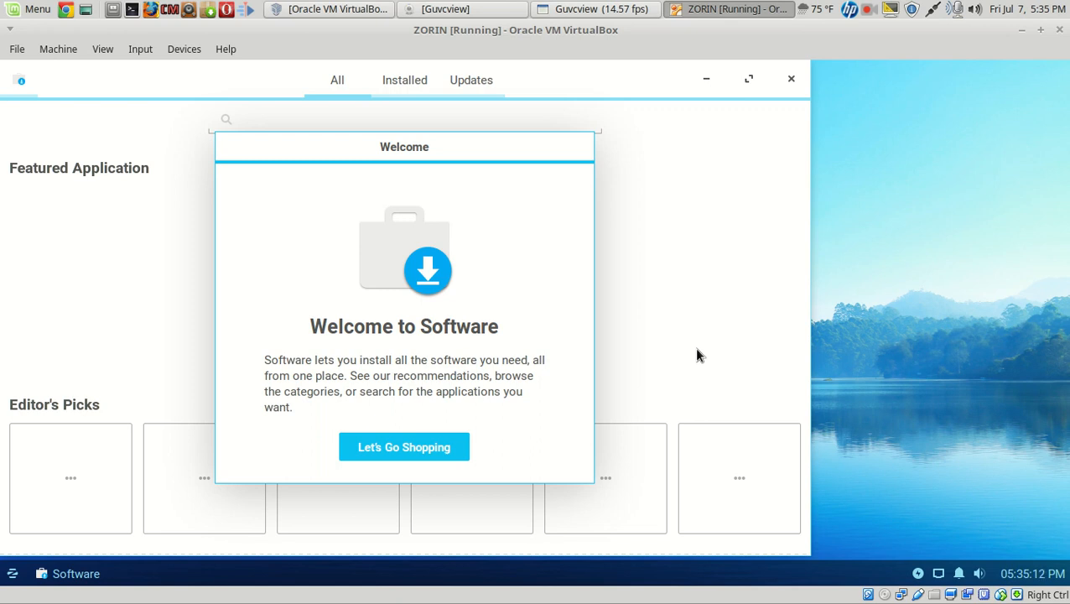
mouse_move(518, 196)
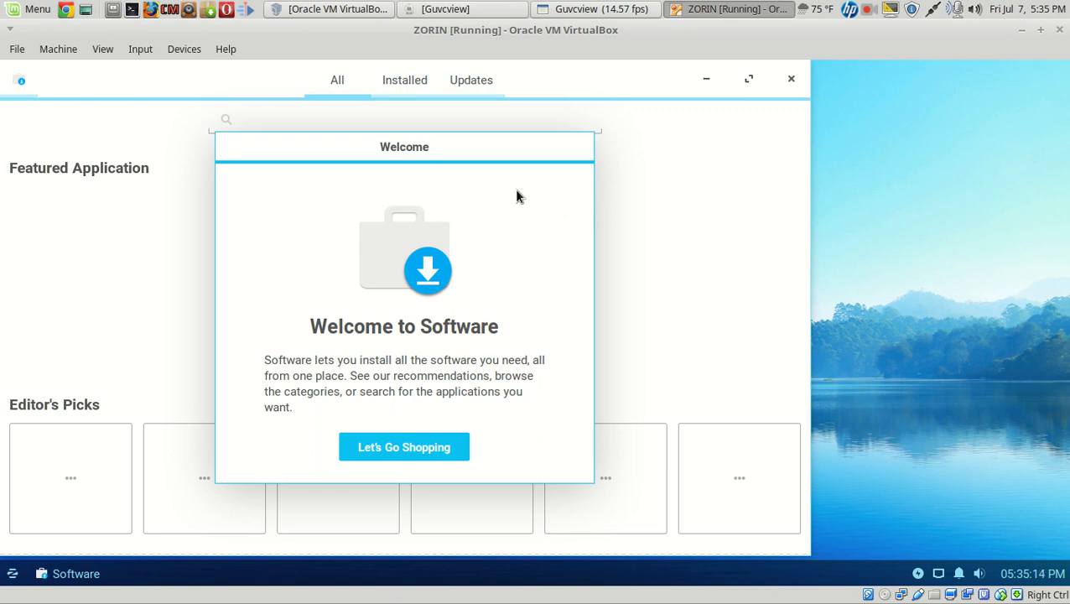
click(403, 446)
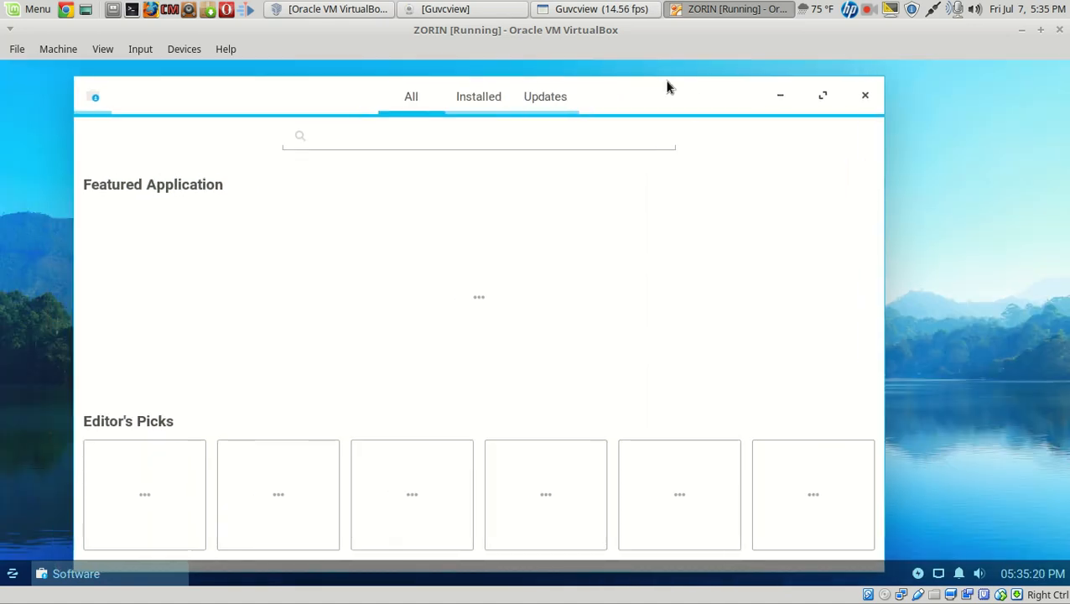
scroll(down, 3)
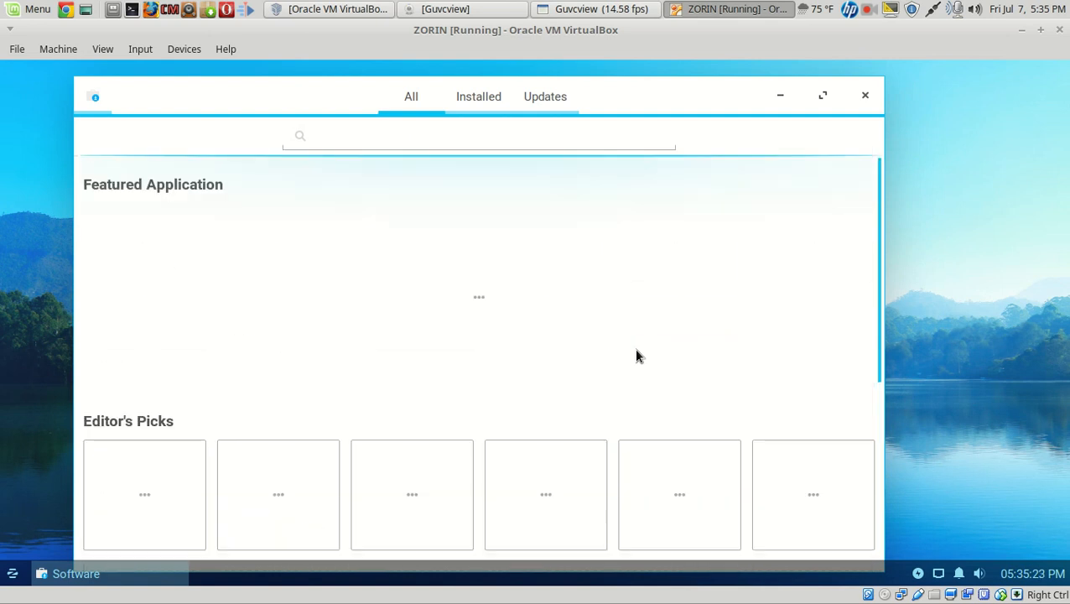
click(478, 96)
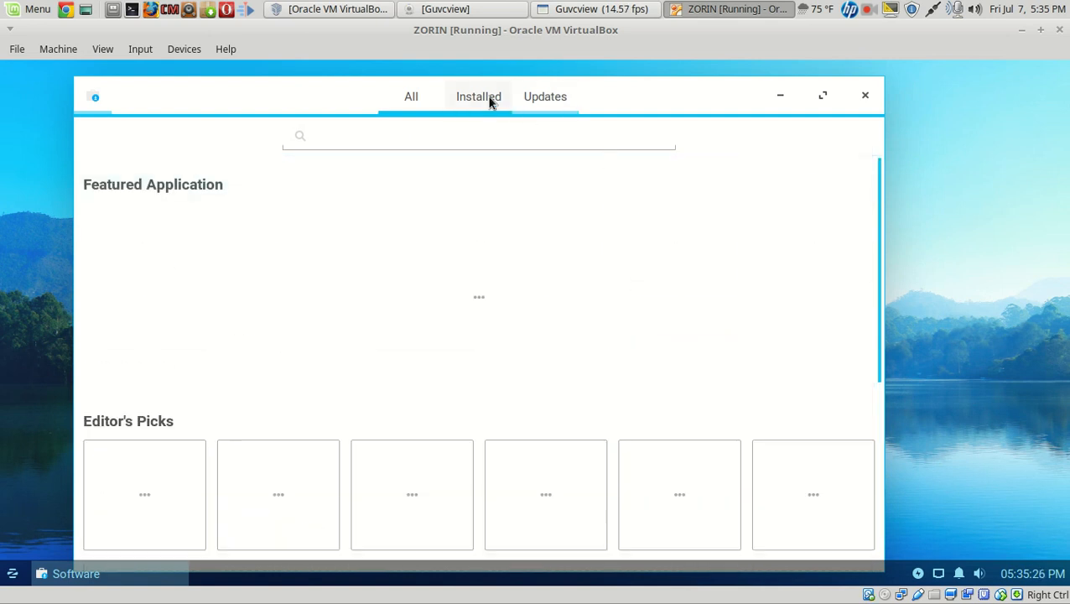
click(478, 97)
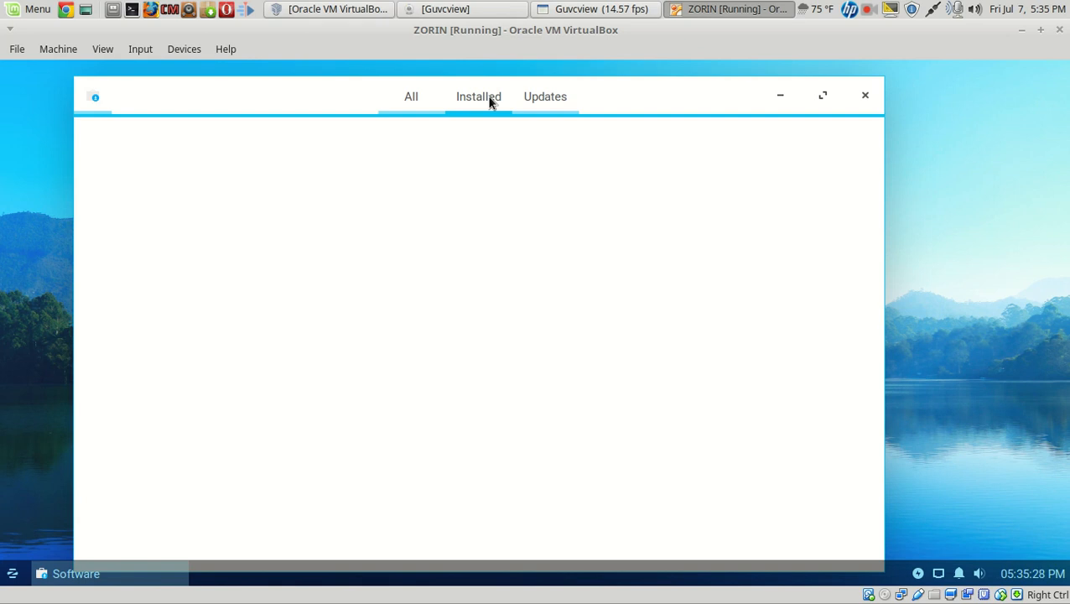
click(30, 9)
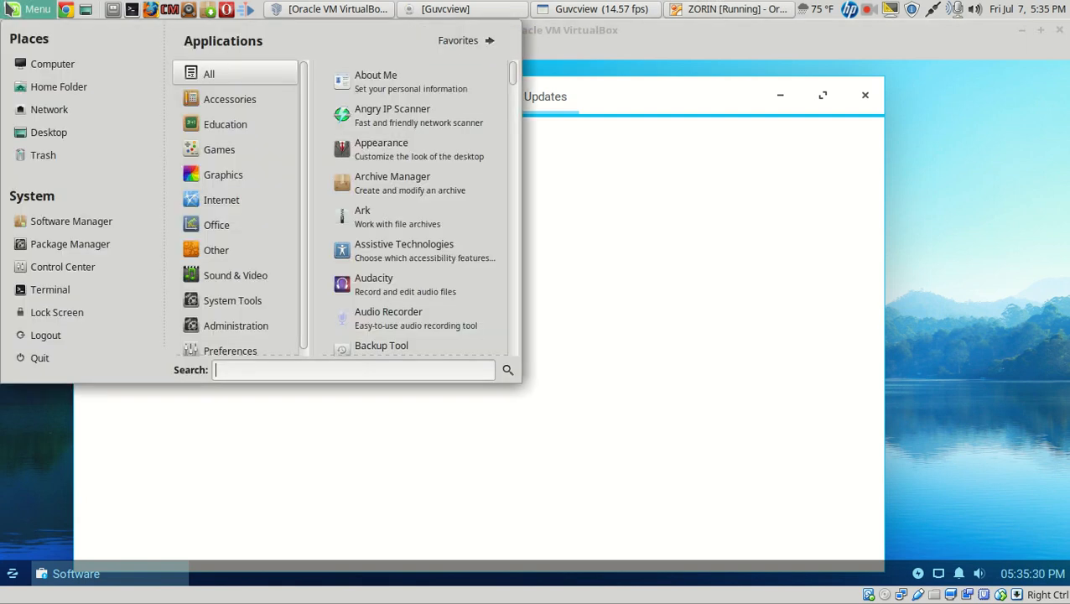